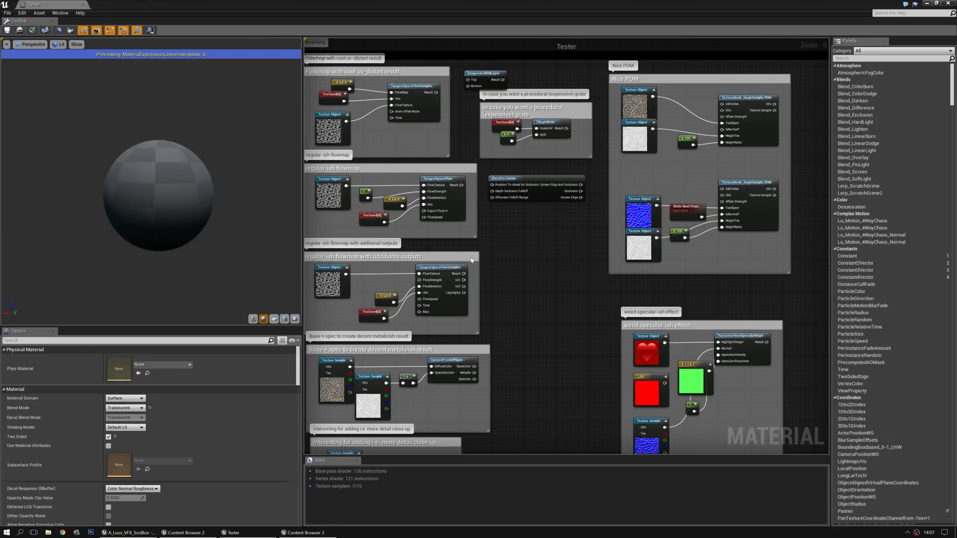
Browse the engine's Material Function list in the Content Browser, scrolling through it.
click(181, 532)
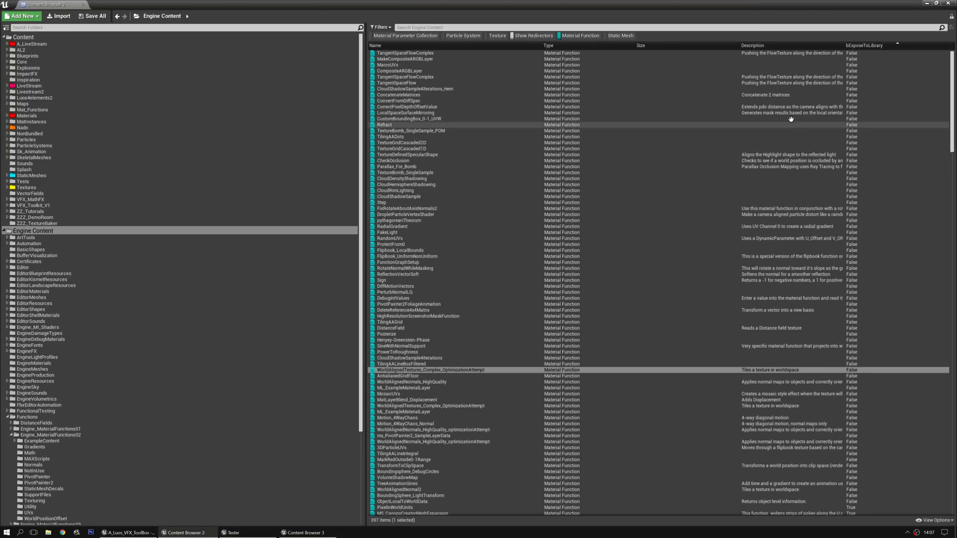
scroll(down, 3)
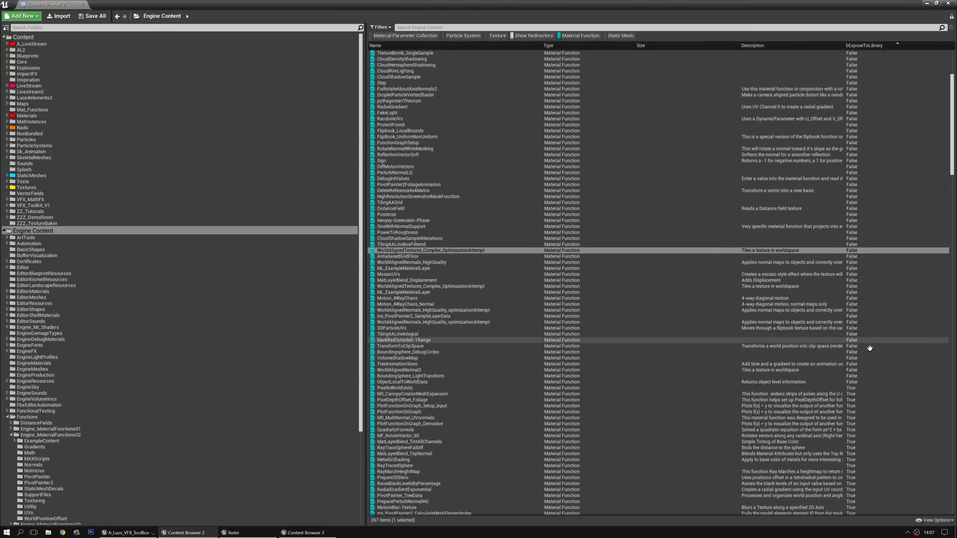
scroll(up, 3)
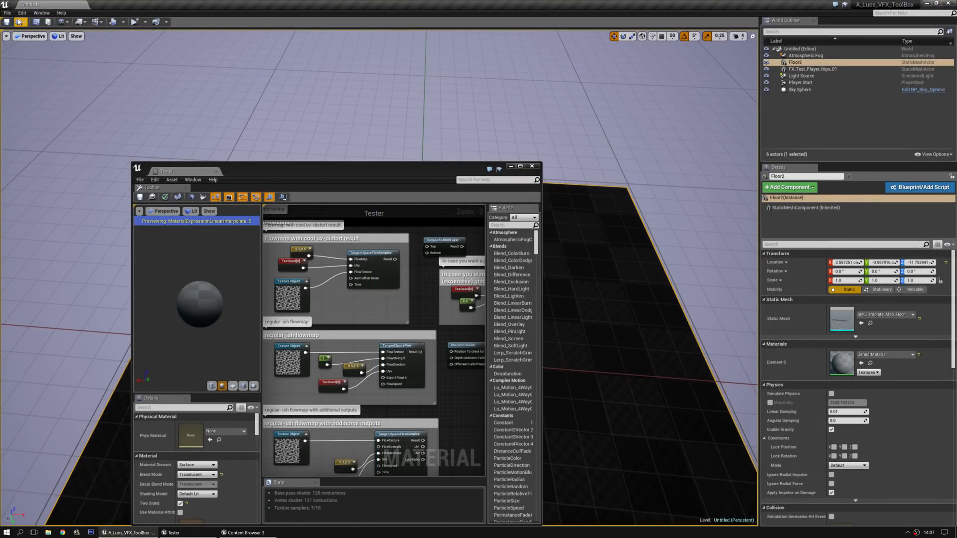
Close the Widget Reflector, maximize the Tester editor and frame the CheckOcclusion/Lerp nodes.
click(40, 13)
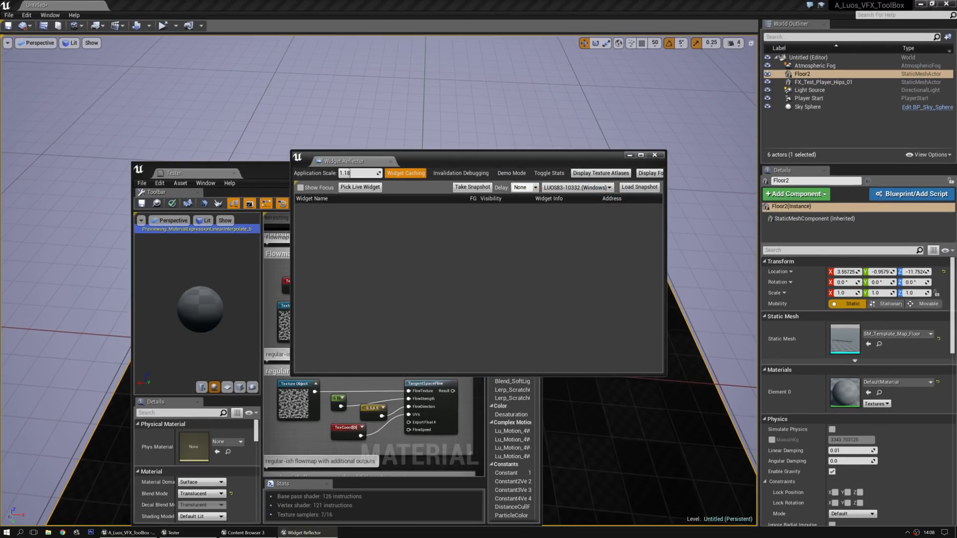
click(654, 155)
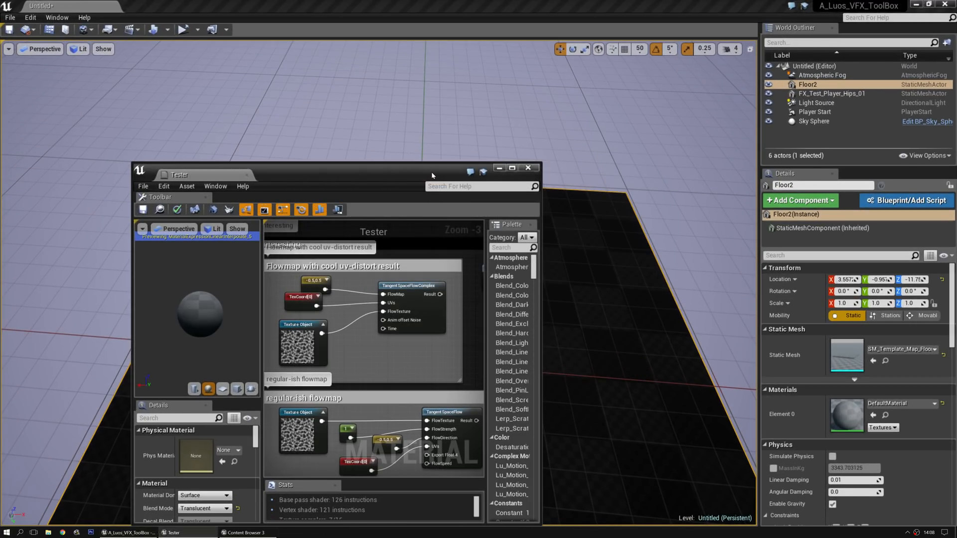
click(511, 168)
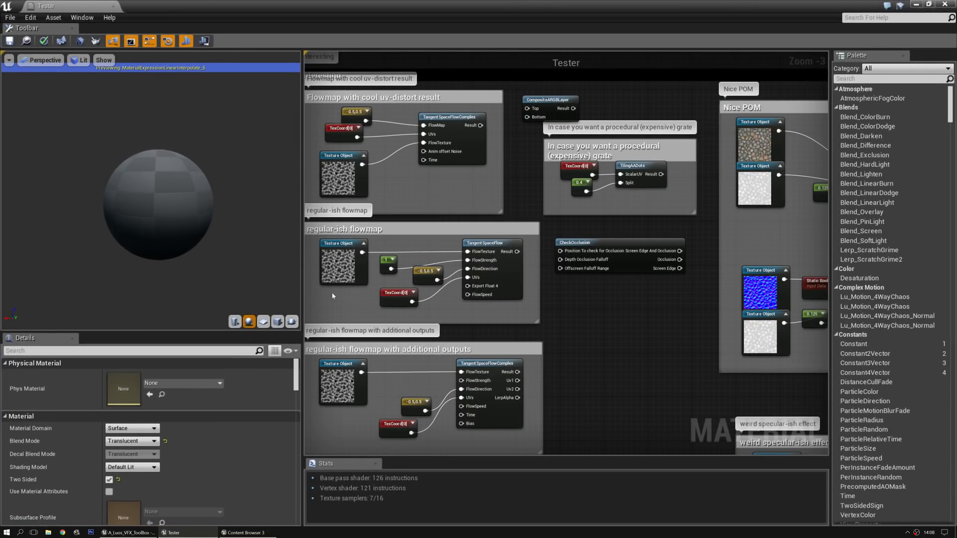
scroll(down, 3)
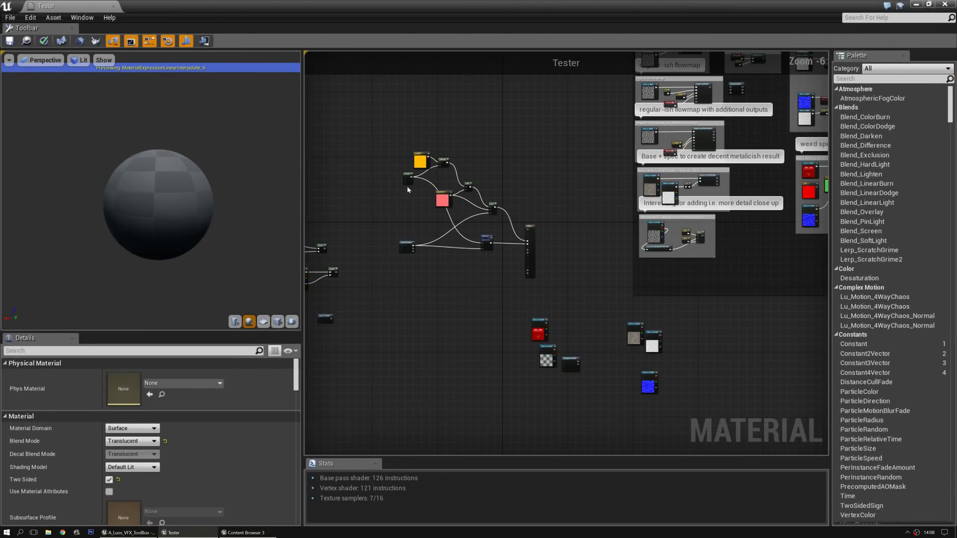
scroll(up, 3)
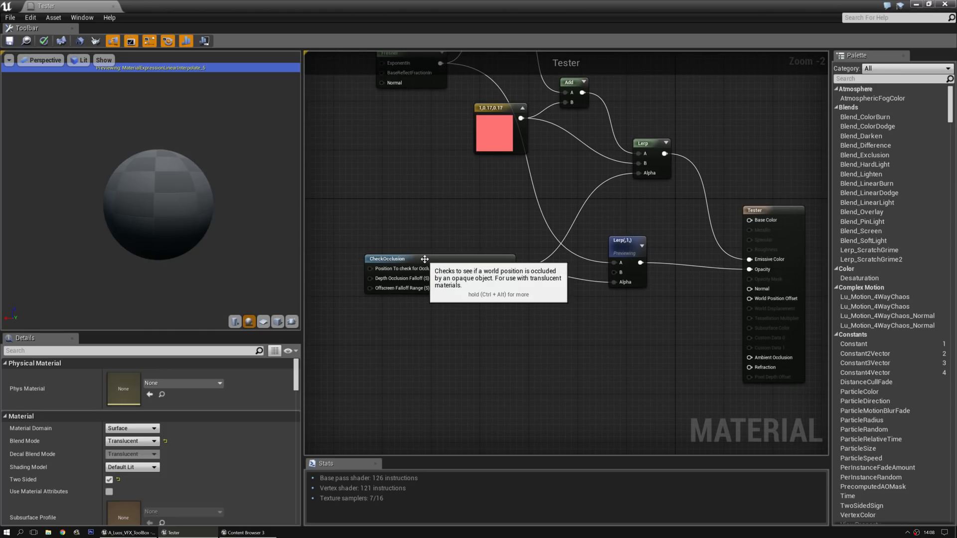
Switch back to the level viewport showing the red character on the floor.
click(129, 533)
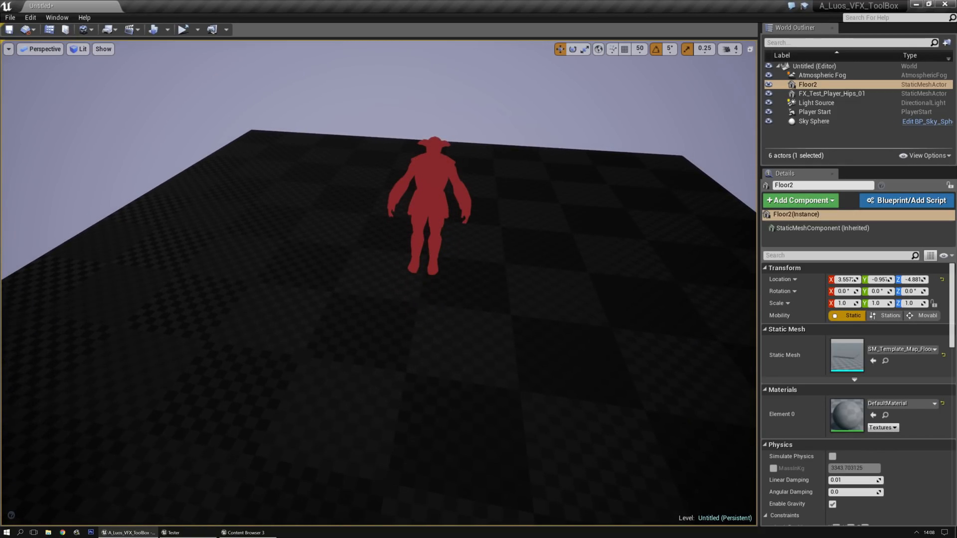
Review Tester's Translucency settings in Details, then restore the editor to a floating window.
click(178, 532)
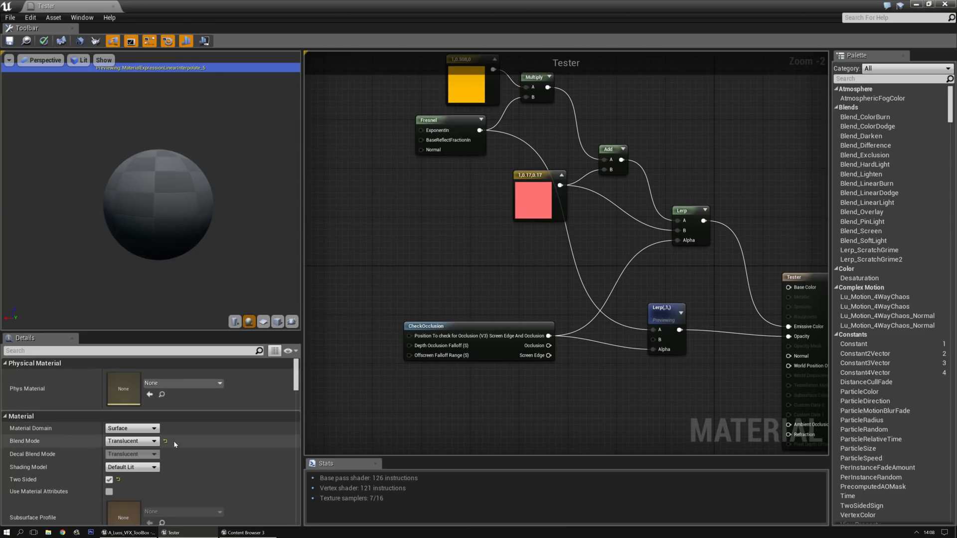
scroll(down, 3)
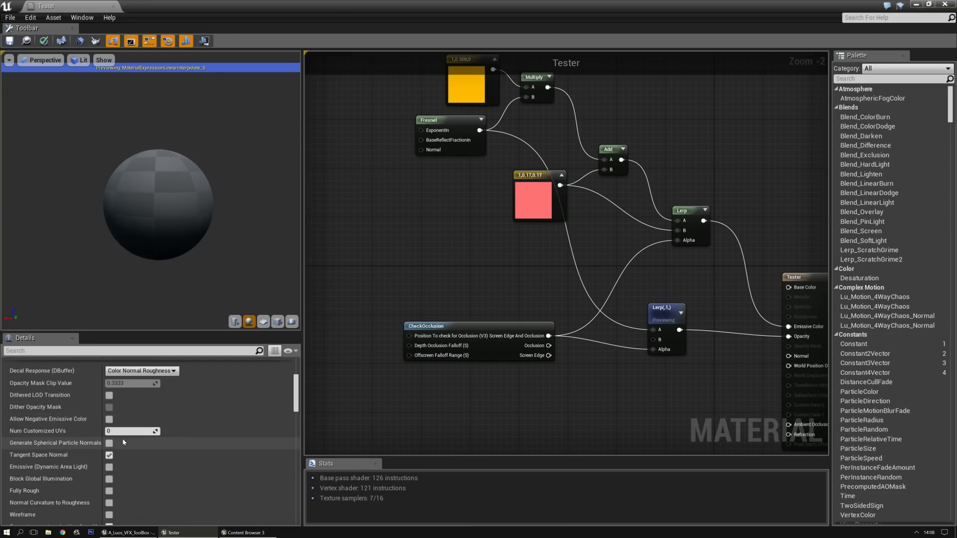
scroll(down, 3)
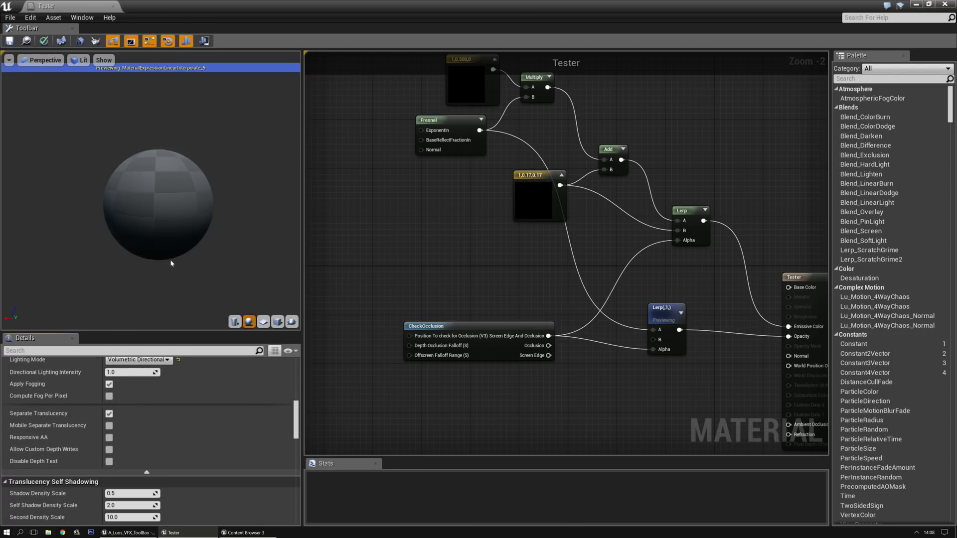
mouse_move(59, 464)
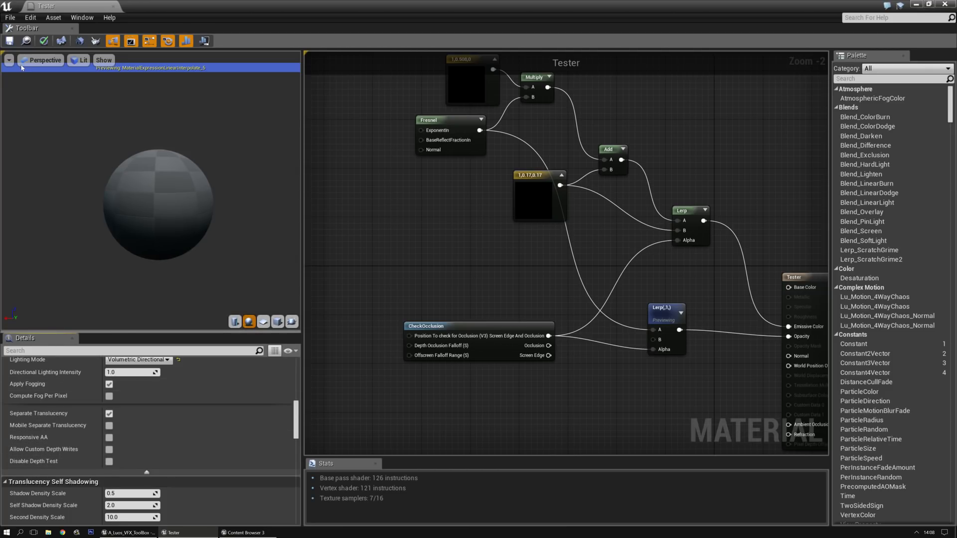
click(10, 39)
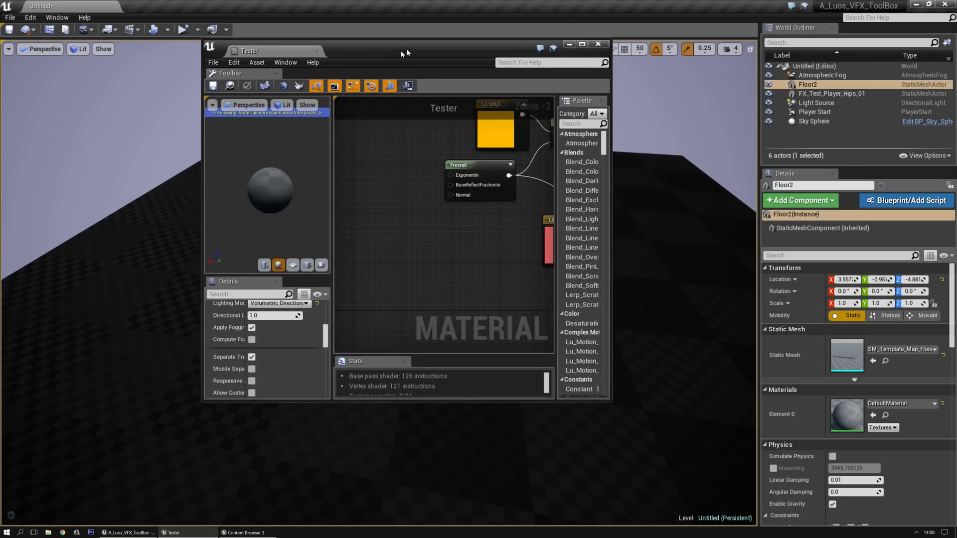
Hide Tester to lower Floor2, then bring back the maximized Tester material graph.
click(597, 43)
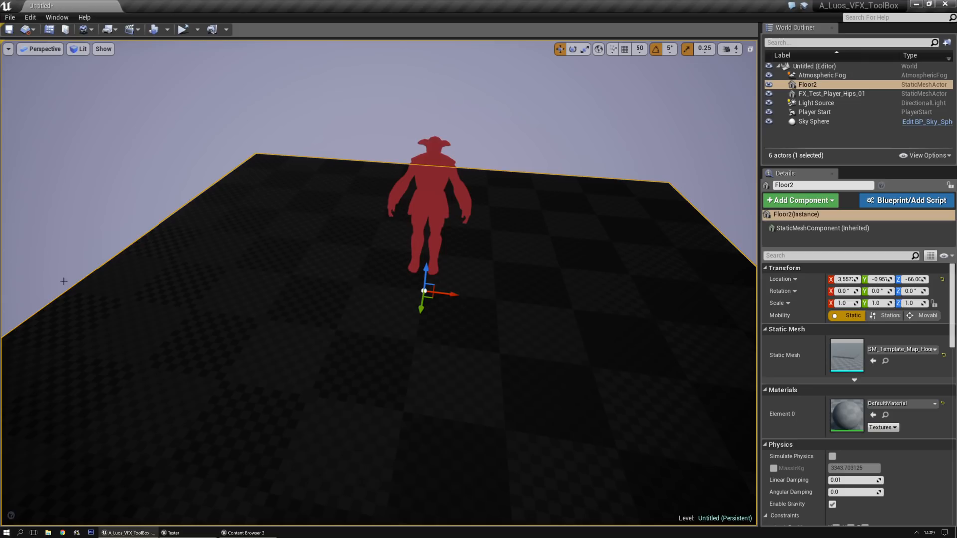
click(173, 532)
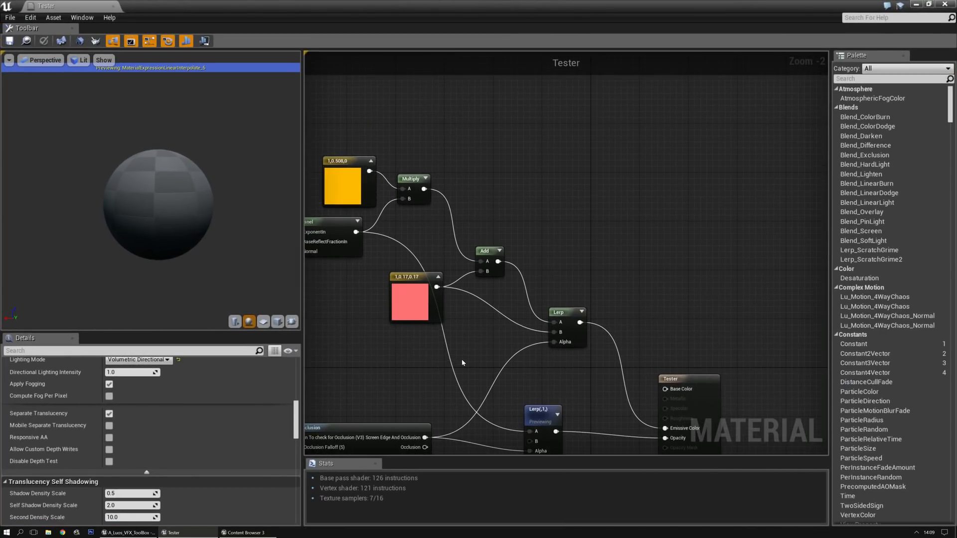
Set the Tester material's Blend Mode to Opaque.
scroll(down, 3)
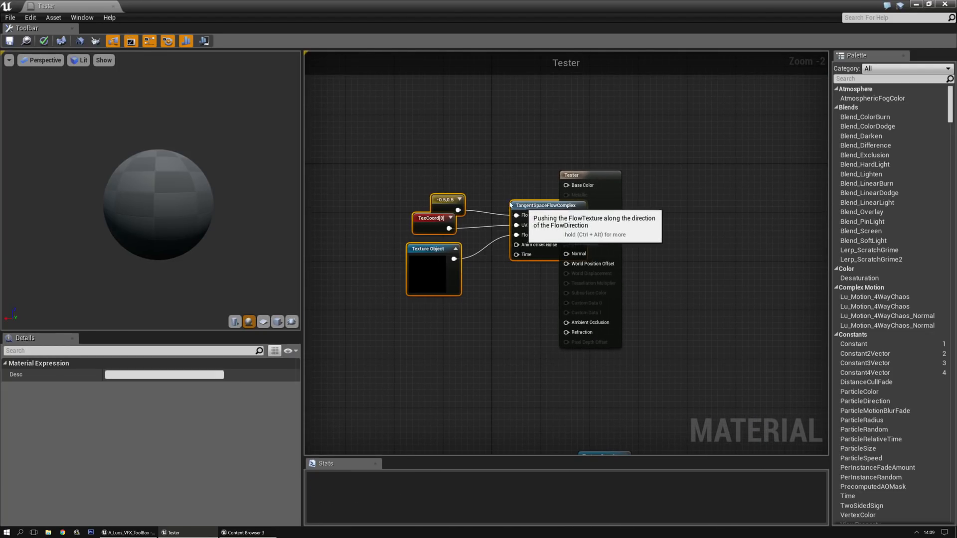
click(156, 441)
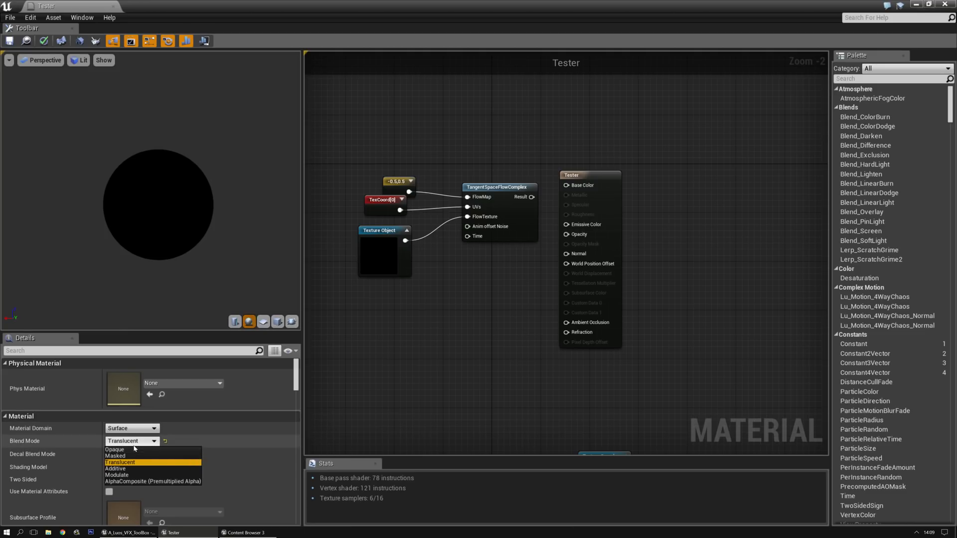
click(114, 450)
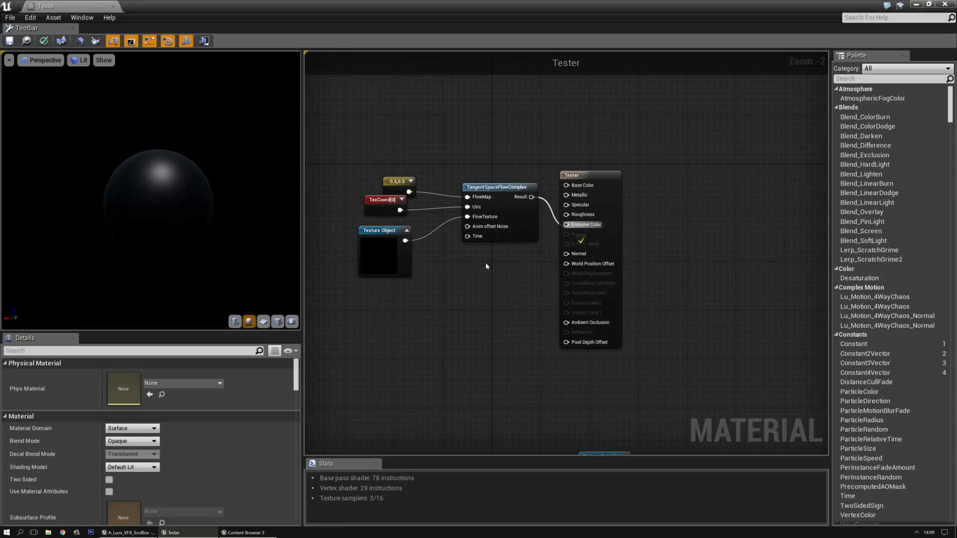
Assign T_Caustics to the Texture Object and inspect the TexCoord tiling for the flow network.
click(379, 250)
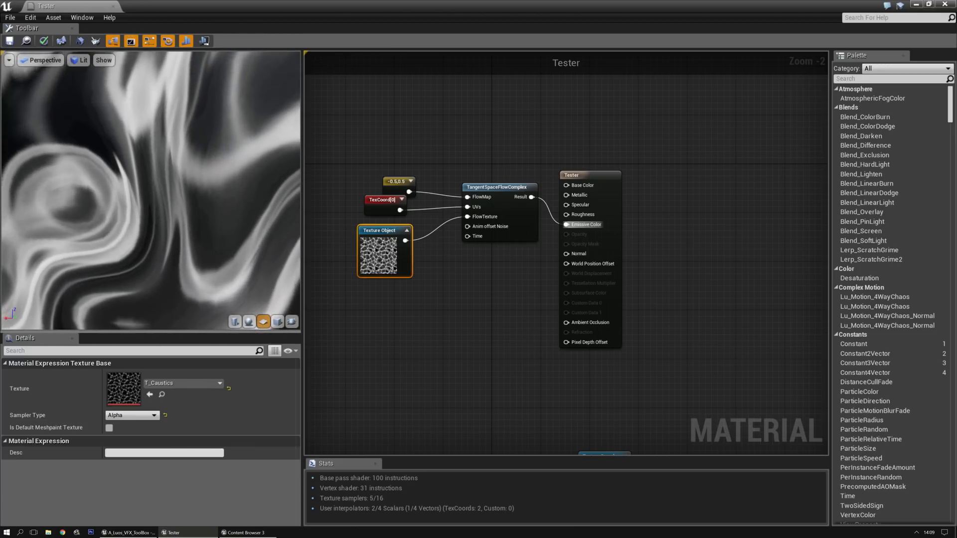
mouse_move(381, 200)
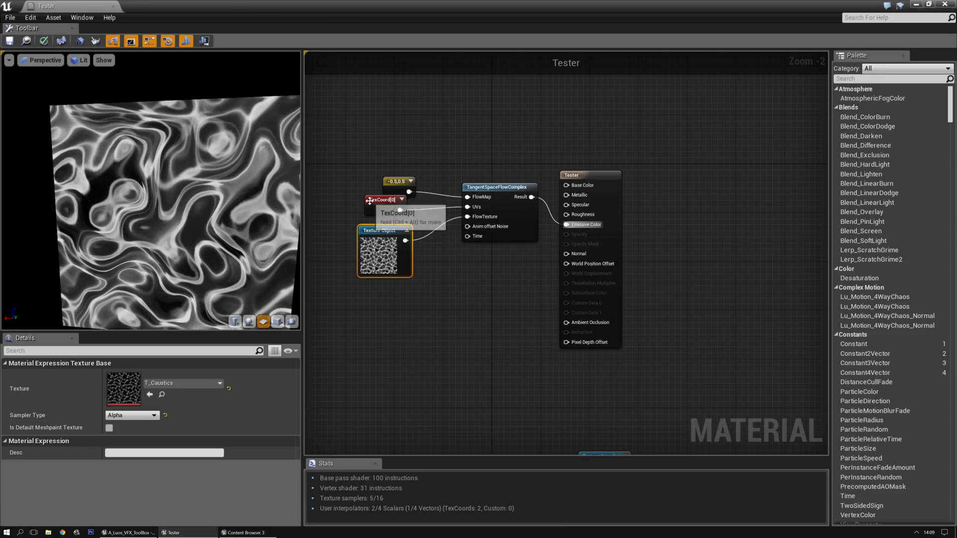
click(383, 199)
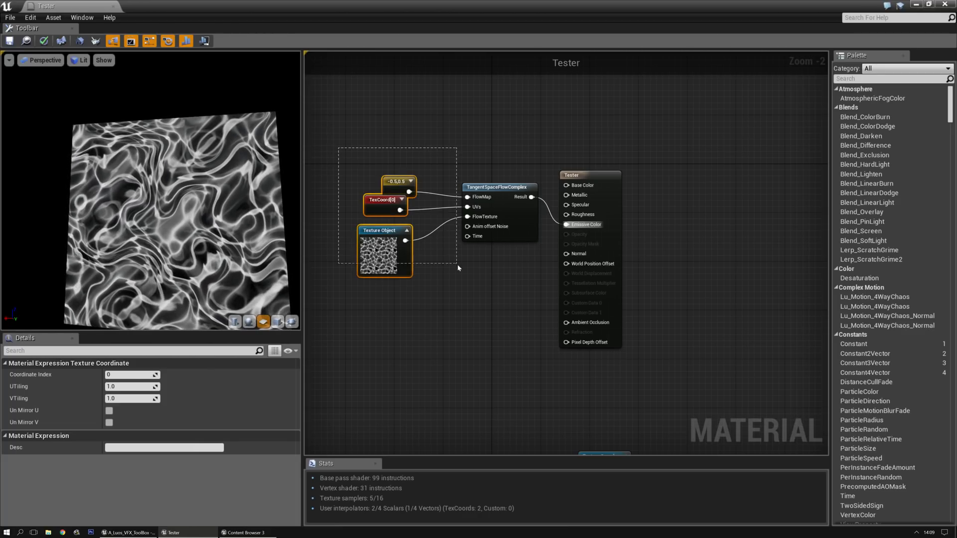
Start previewing the TangentSpaceFlowComplex node so the distorted cell texture shows alone.
scroll(down, 3)
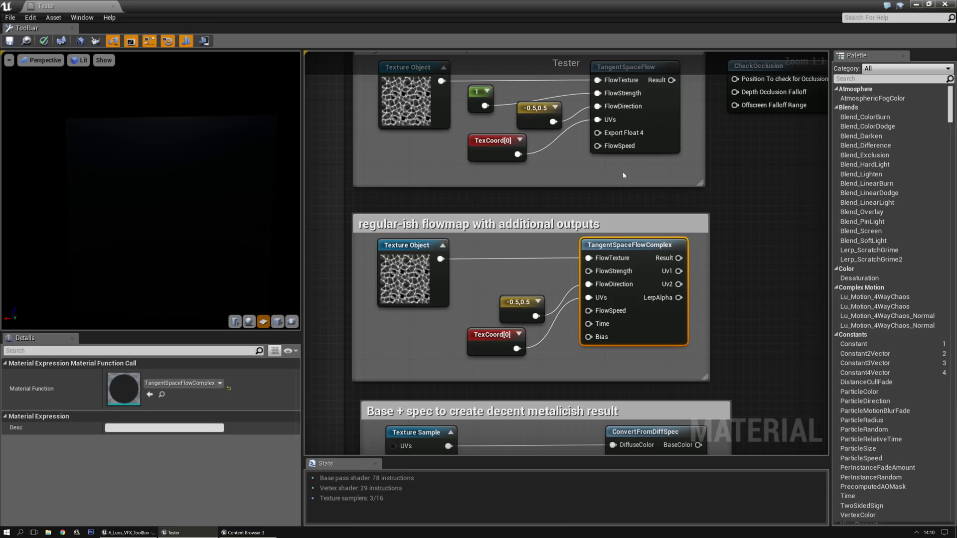
scroll(down, 3)
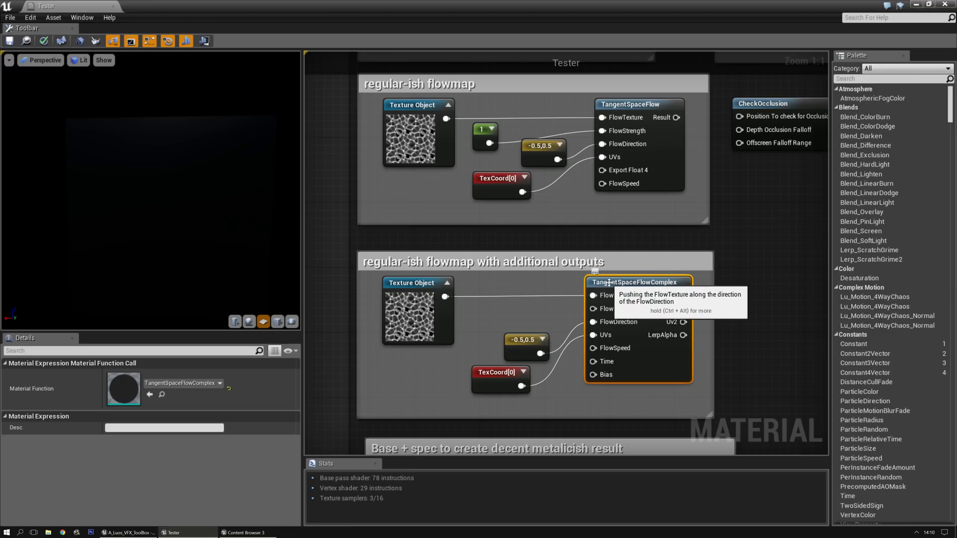
double_click(636, 281)
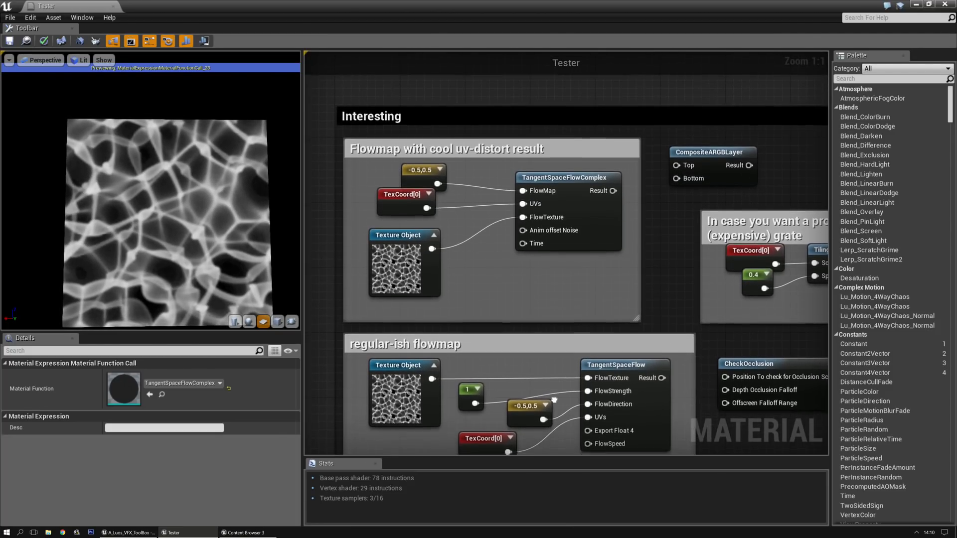
scroll(down, 3)
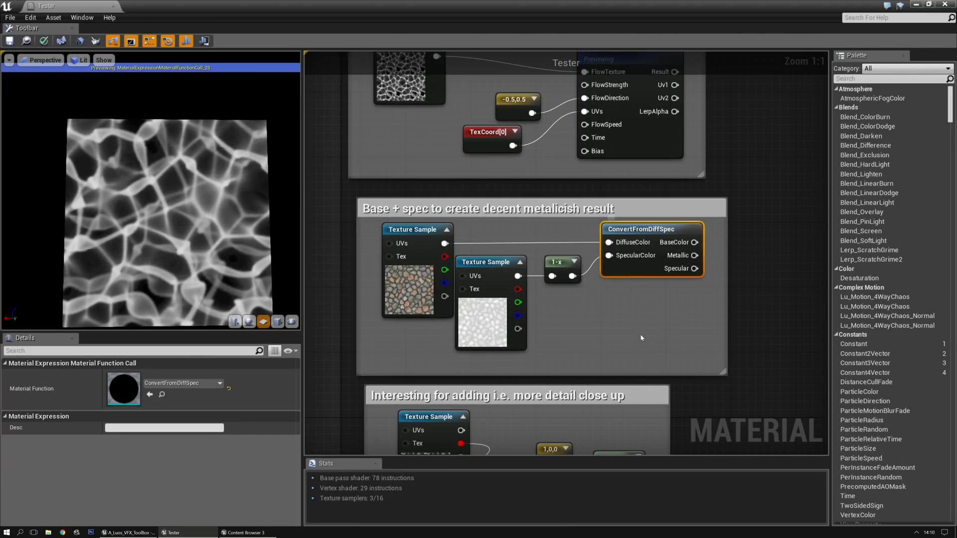
Wire ConvertFromDiffSpec BaseColor/Metallic/Specular and the normal sample into Tester for cobblestones.
scroll(down, 3)
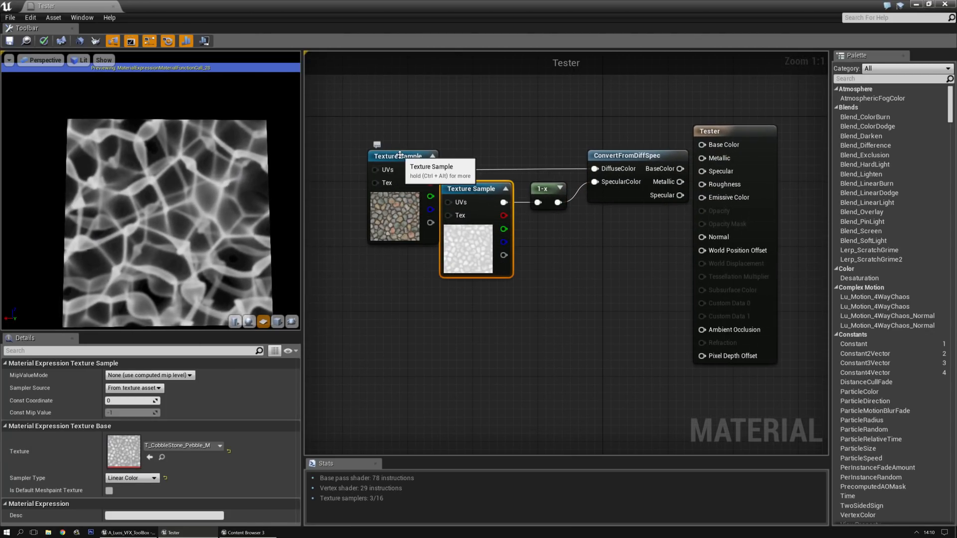
scroll(down, 3)
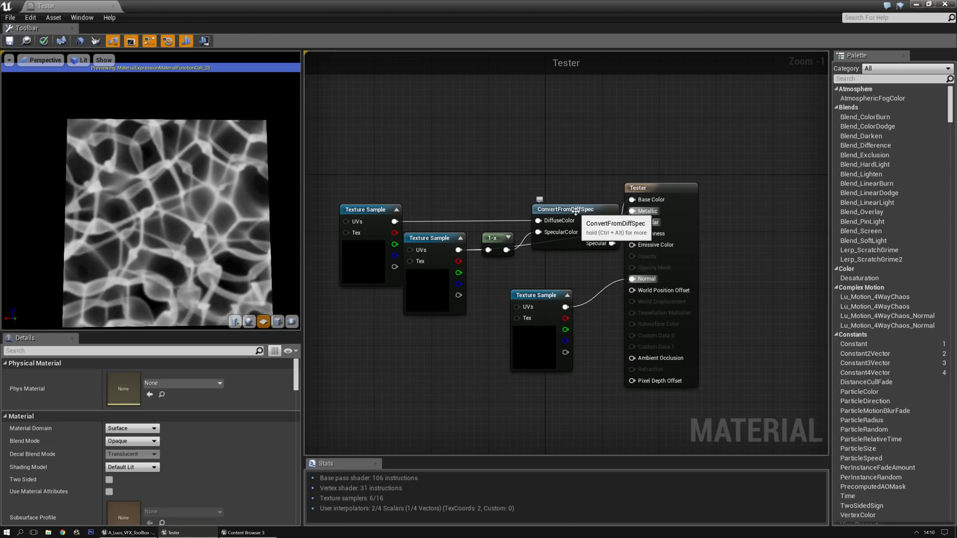
click(567, 208)
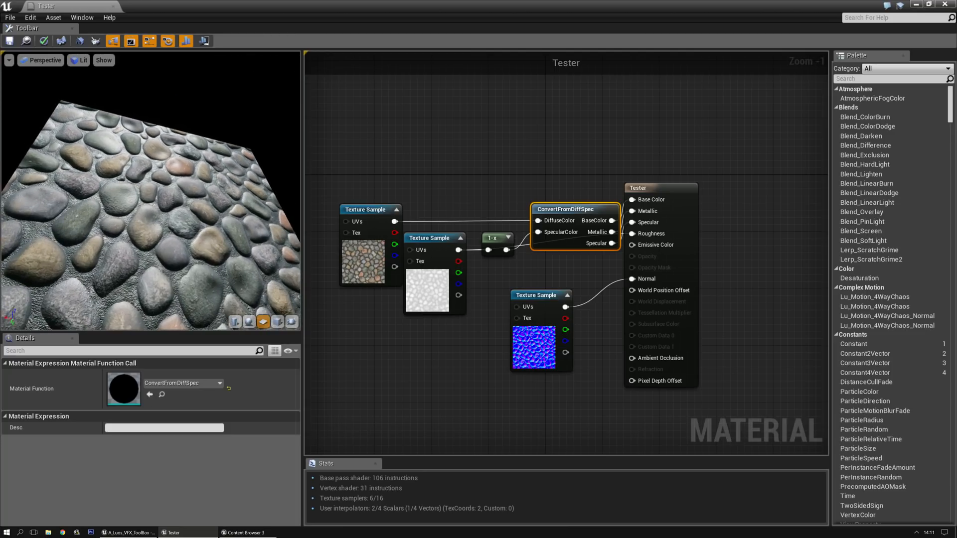
click(371, 160)
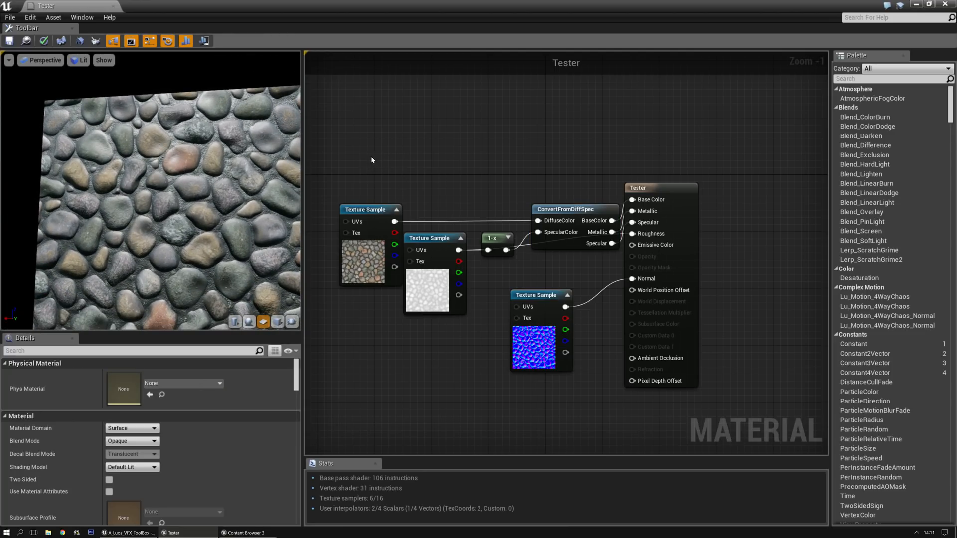
Connect the red-blue Lerp to Emissive Color, apply, and return to the level.
scroll(down, 3)
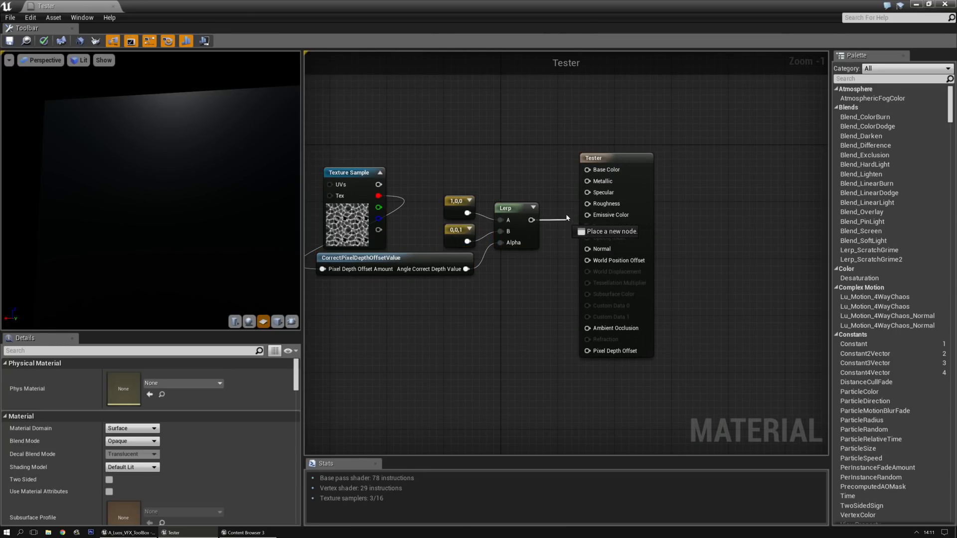
click(587, 215)
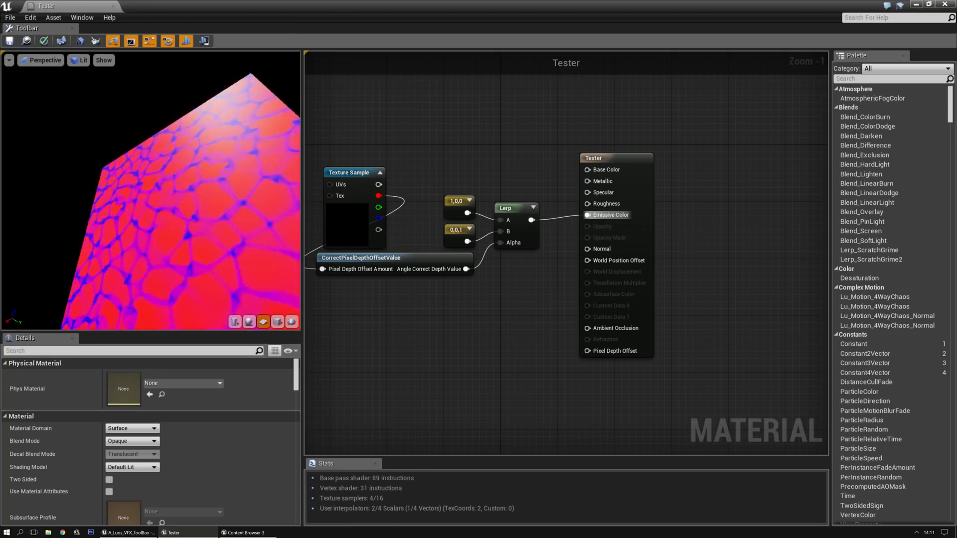
click(10, 41)
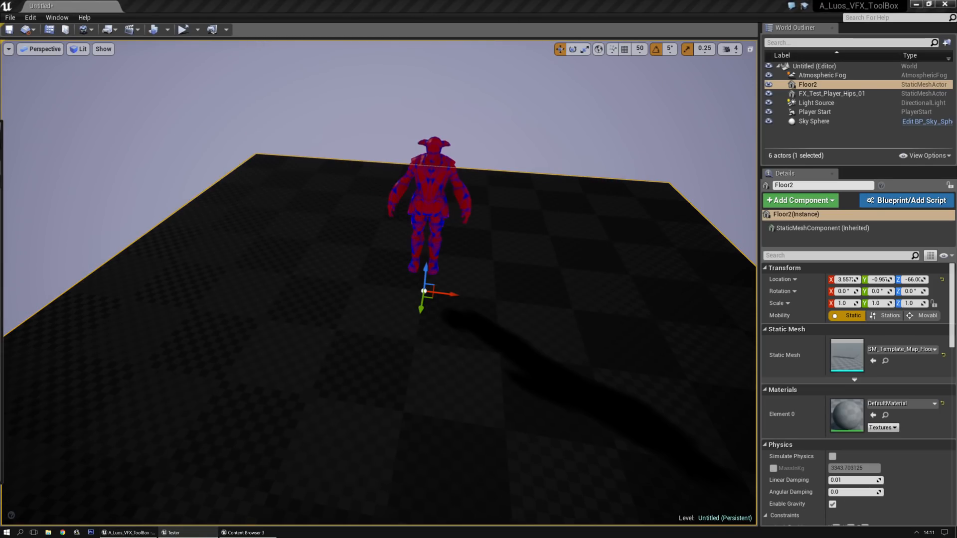
Assign Tester to Floor2's Element 0 material and reopen Tester for editing.
click(832, 93)
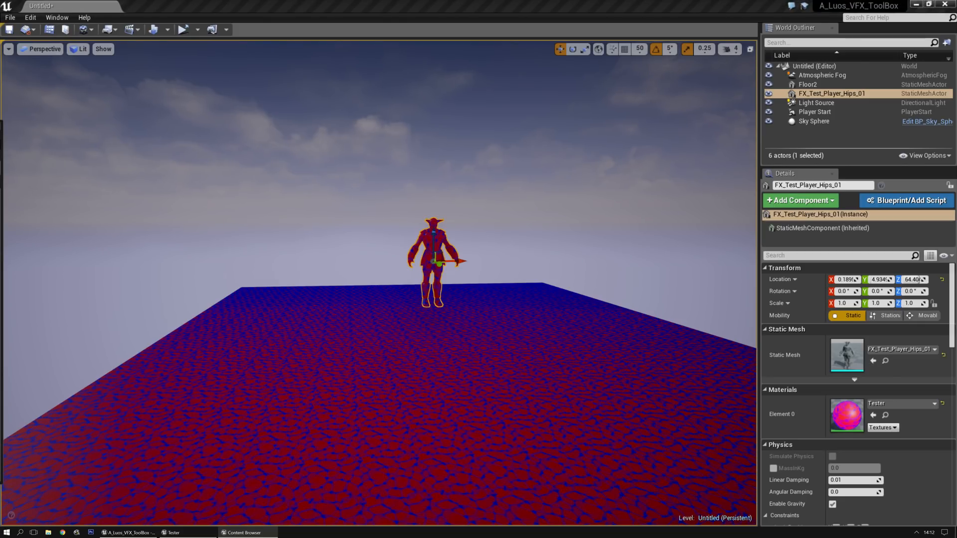
double_click(846, 415)
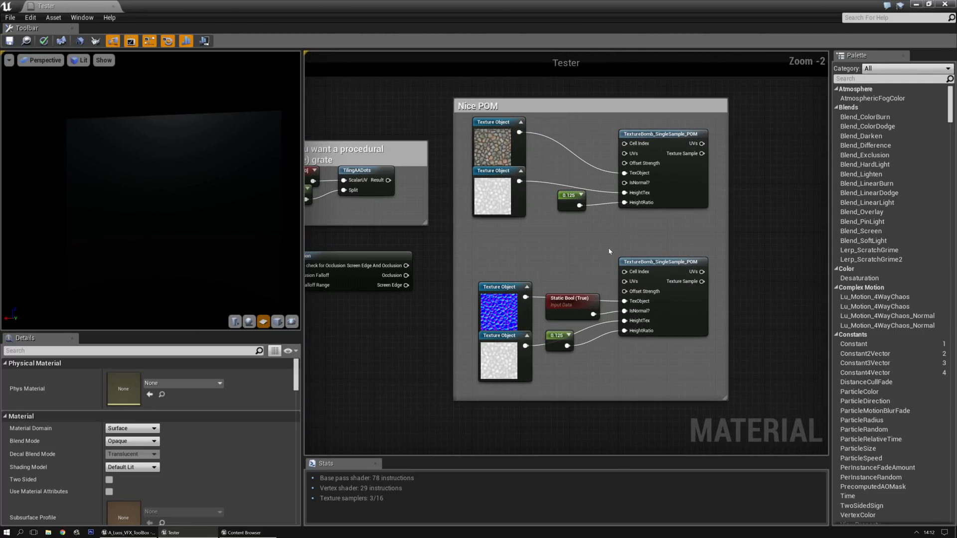
scroll(down, 3)
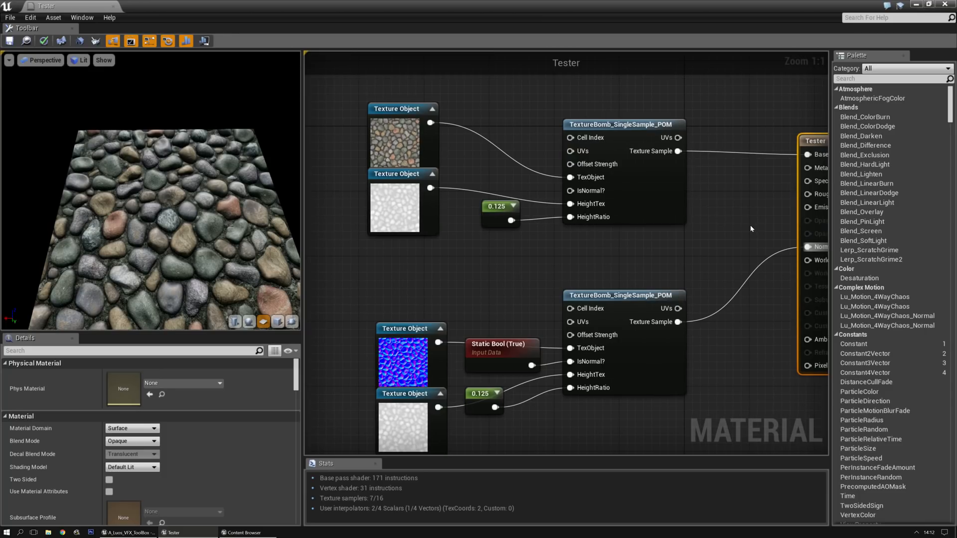
scroll(down, 3)
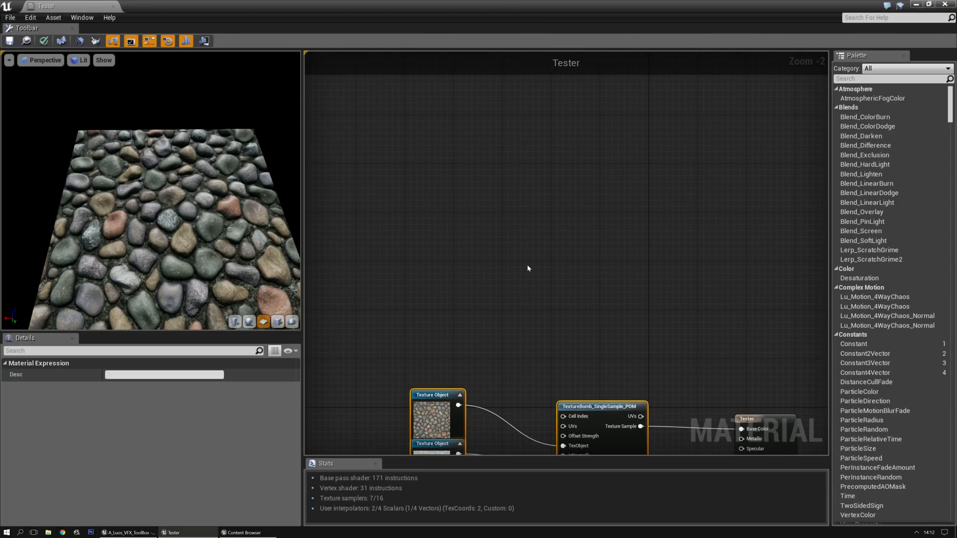
scroll(up, 3)
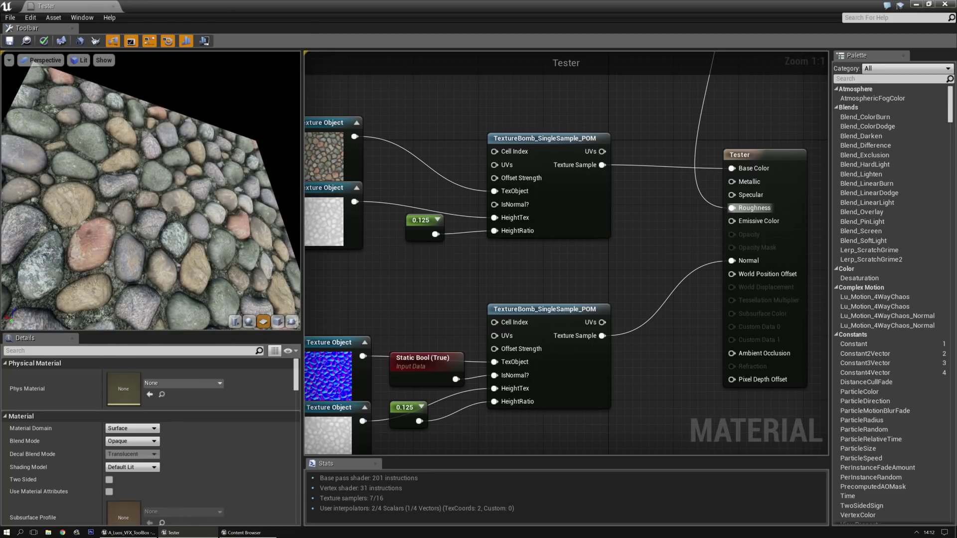
scroll(down, 3)
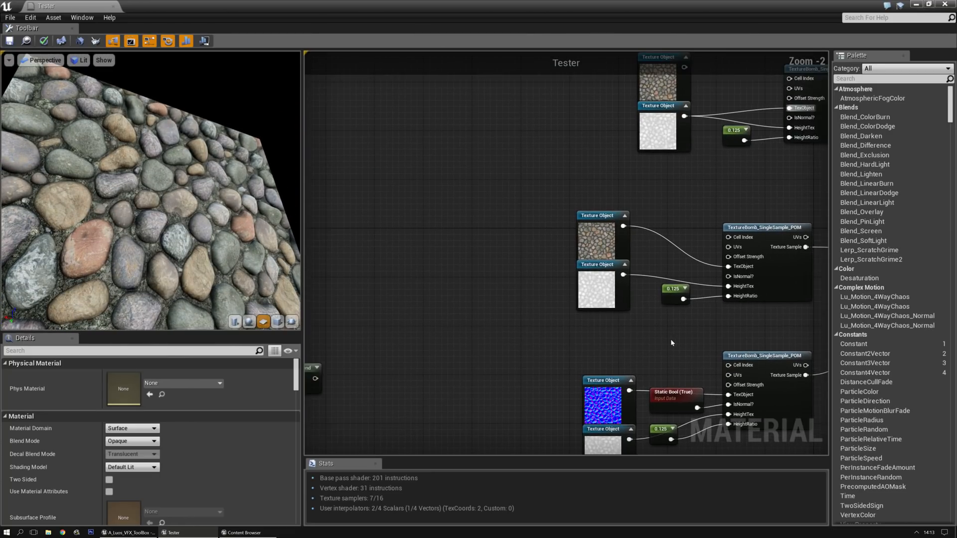
scroll(down, 3)
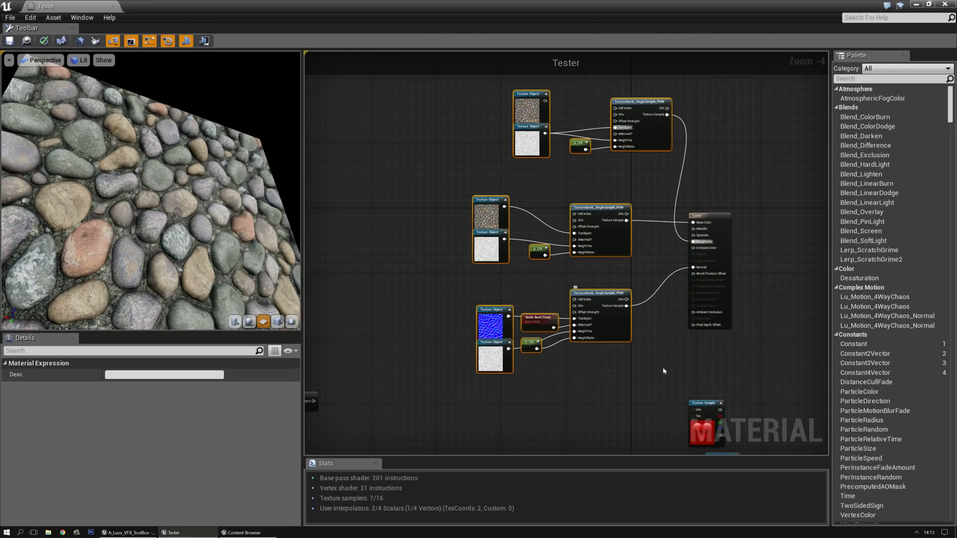
mouse_move(707, 293)
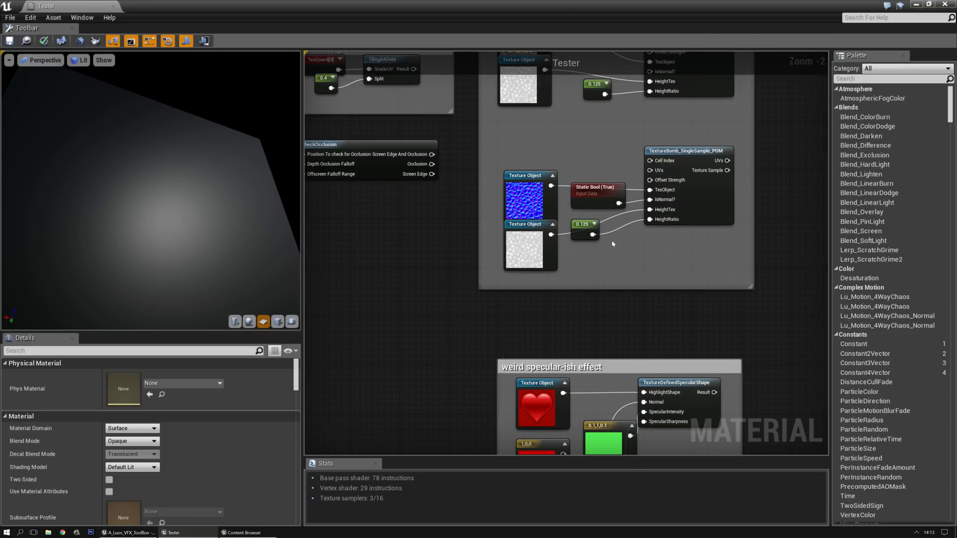
Inspect the texture bomb POM function's Top Right sample and enter its Parallax_For_Bomb subfunction.
double_click(688, 150)
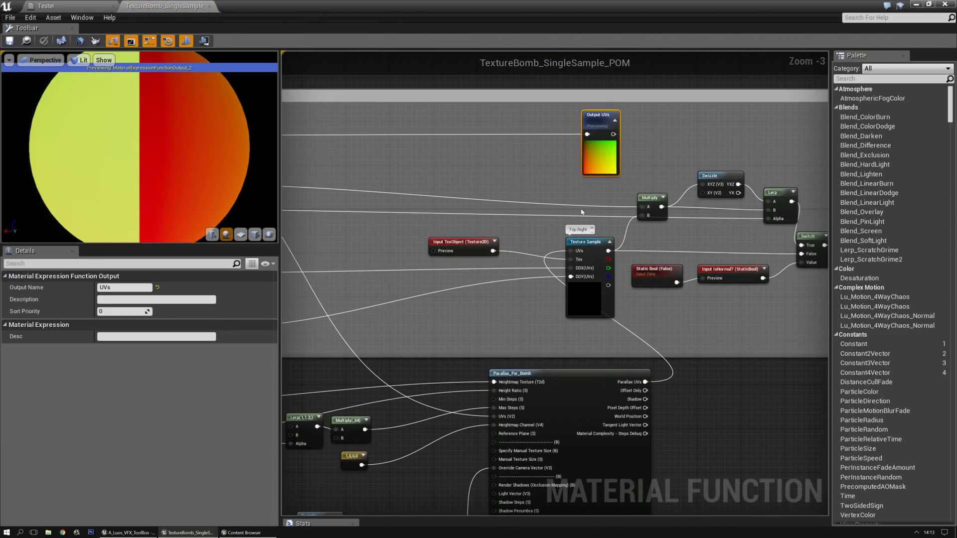
click(588, 275)
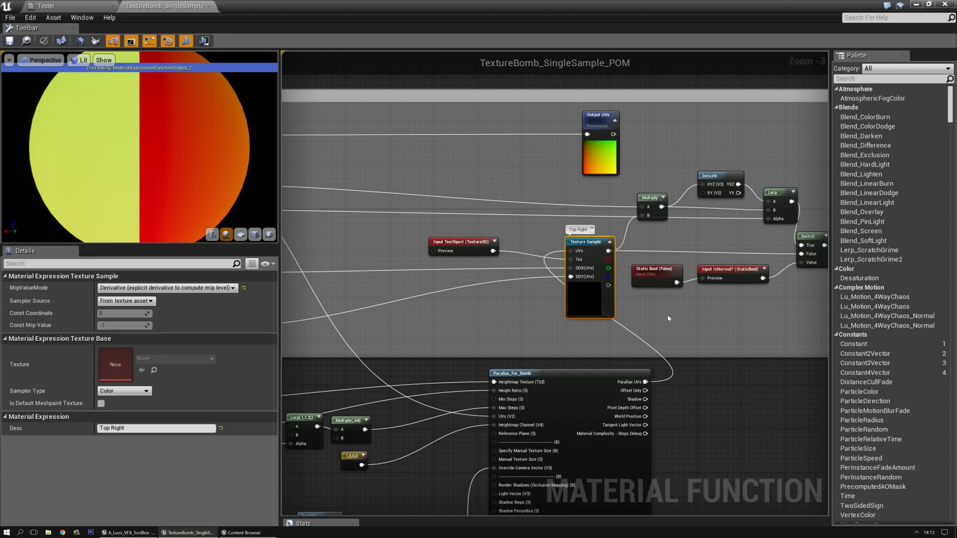
click(125, 300)
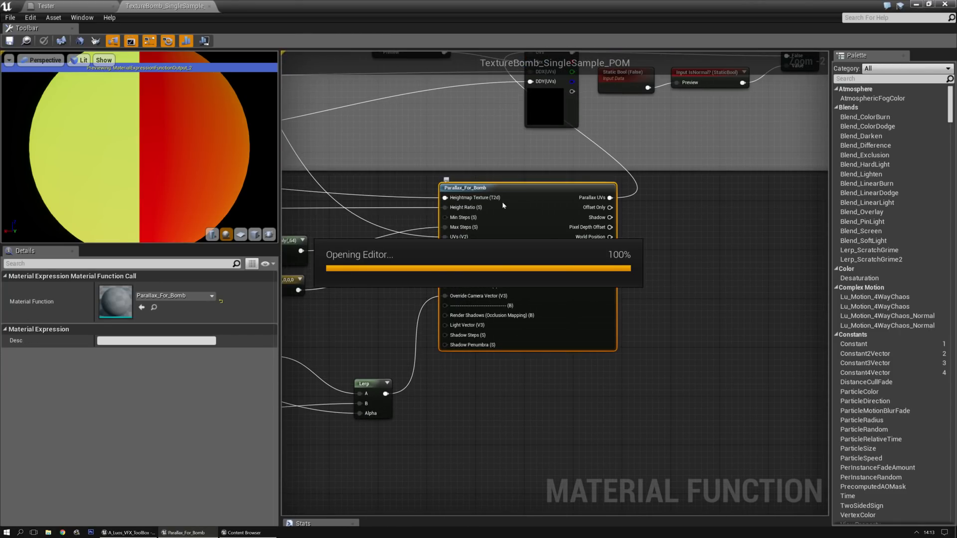
double_click(465, 187)
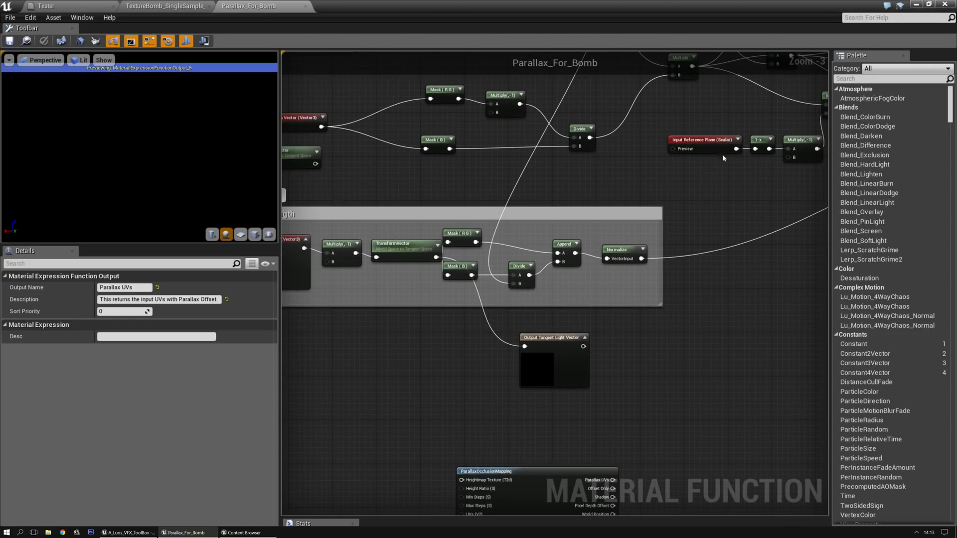
Examine the Parallax Occlusion Mapping node inside Parallax_For_Bomb.
scroll(down, 3)
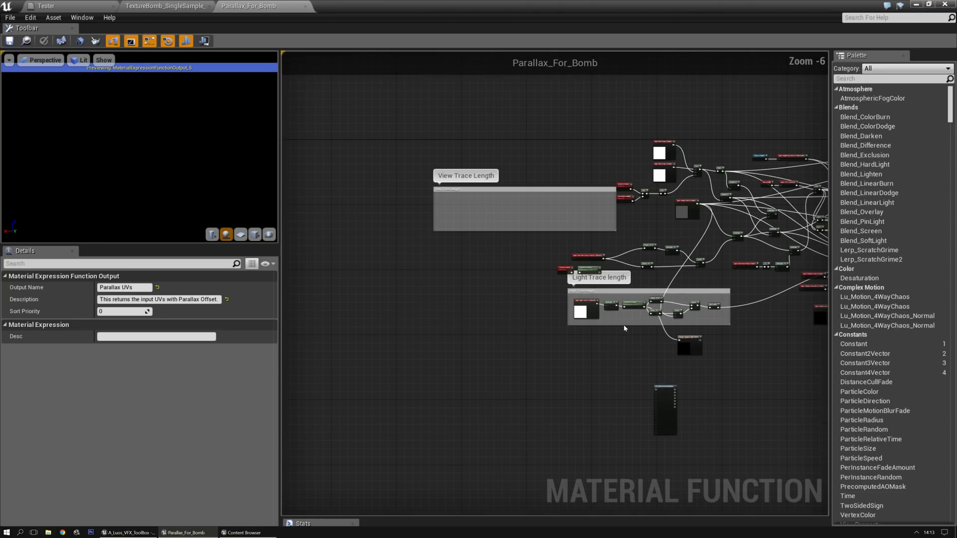
scroll(up, 3)
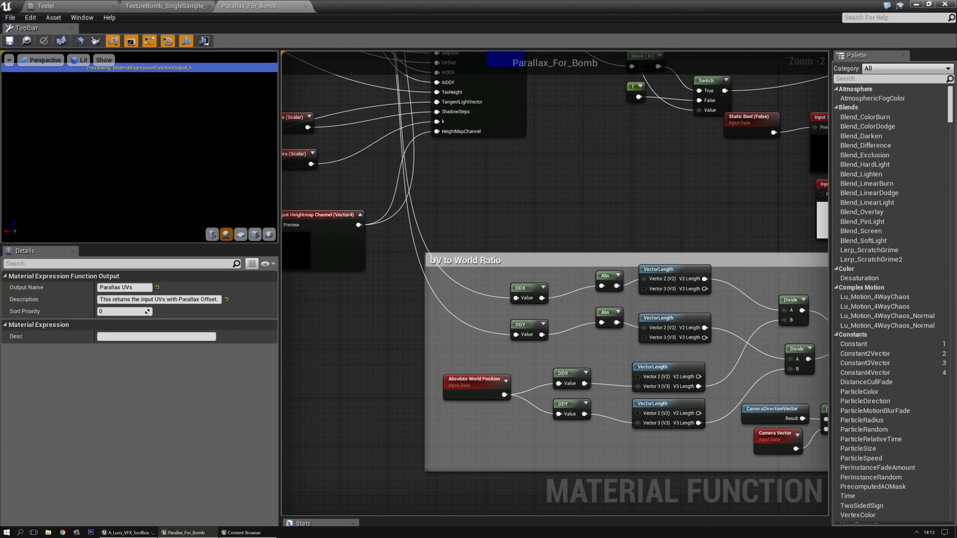
click(433, 221)
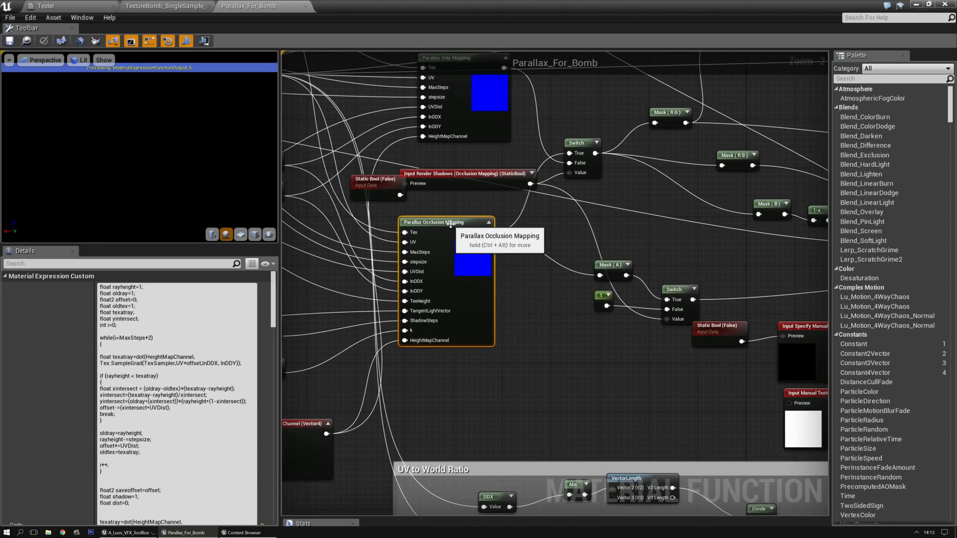
scroll(down, 3)
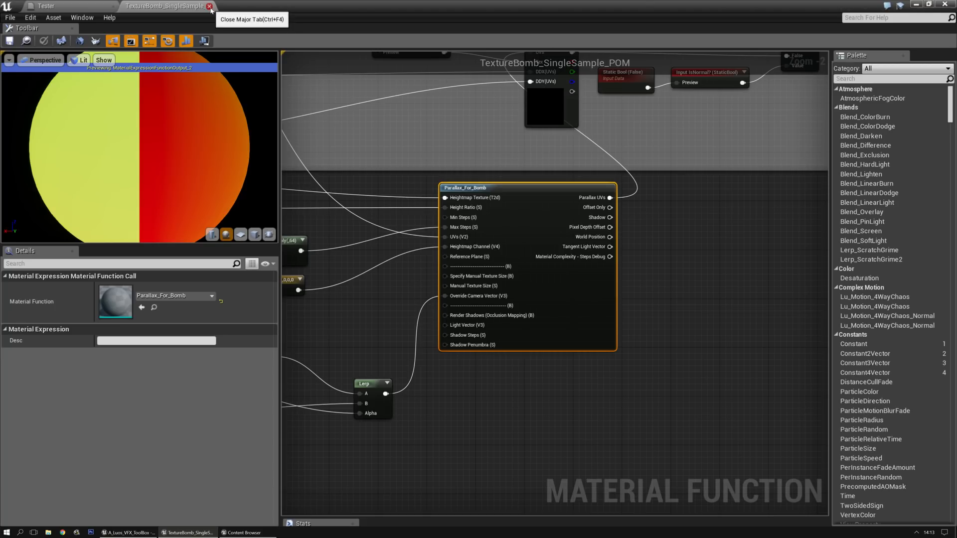
Leave the texture-bomb function and inspect the red 1,0,0 constant among the specular-shape nodes in Tester.
click(209, 6)
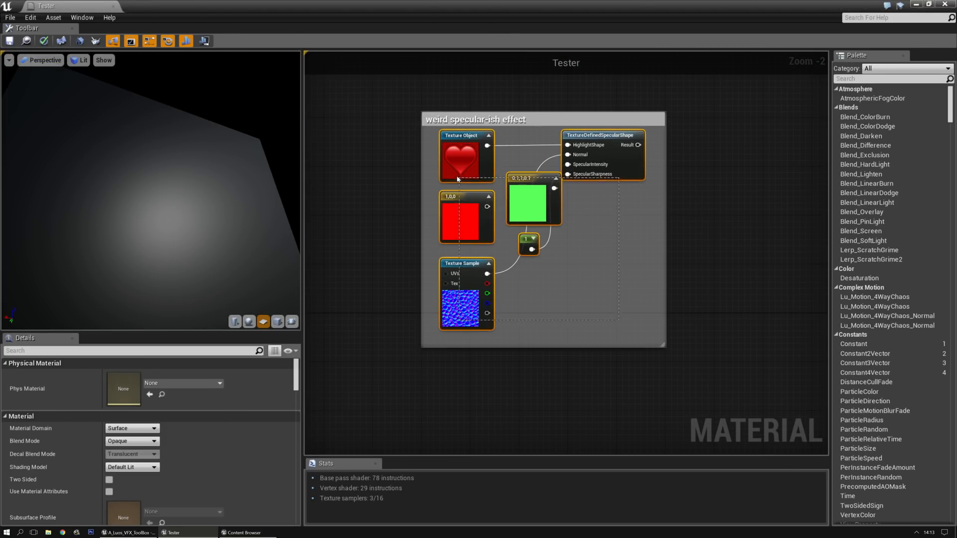
scroll(down, 3)
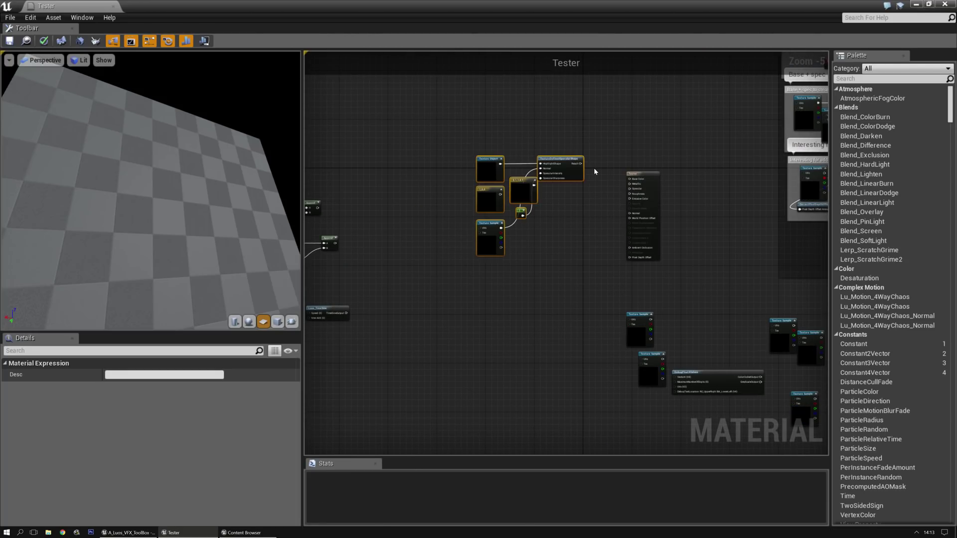
scroll(down, 3)
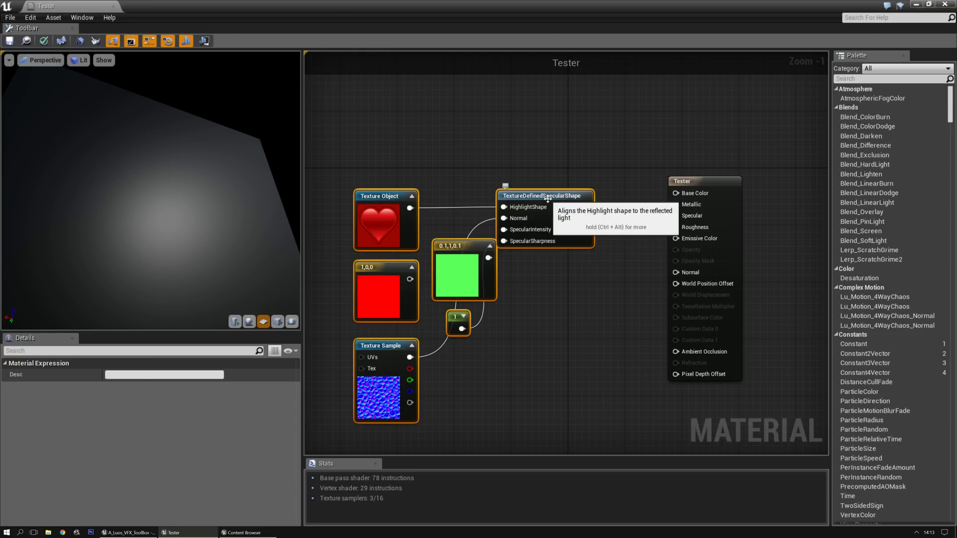
mouse_move(639, 198)
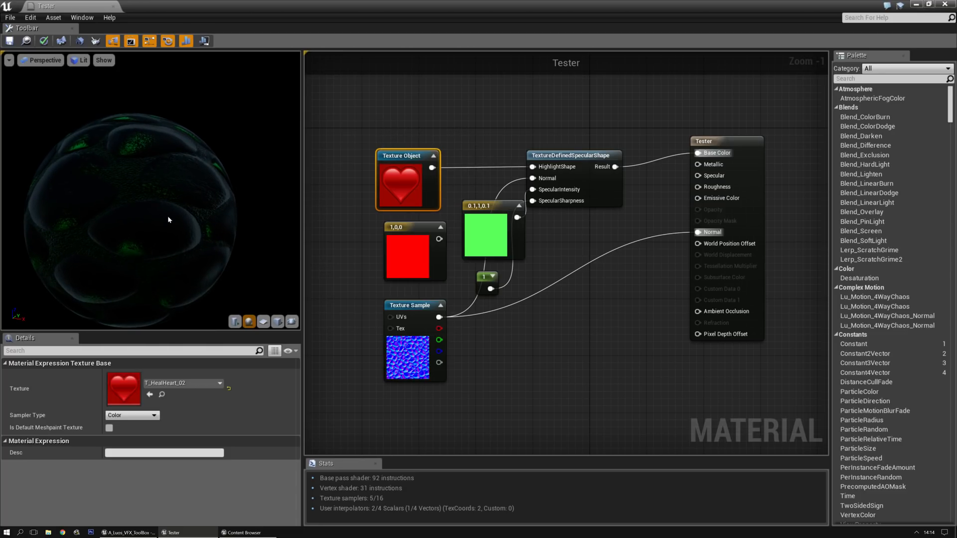
click(379, 256)
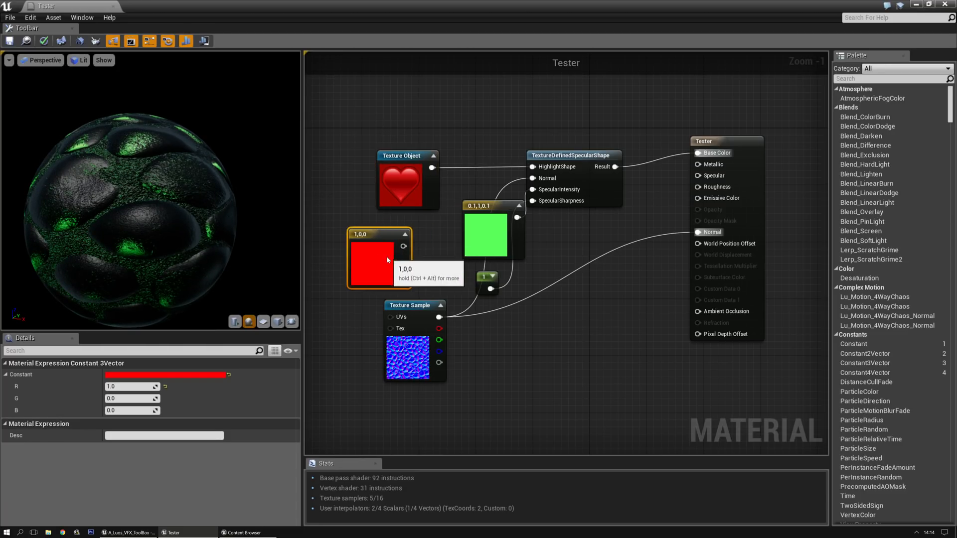
click(278, 322)
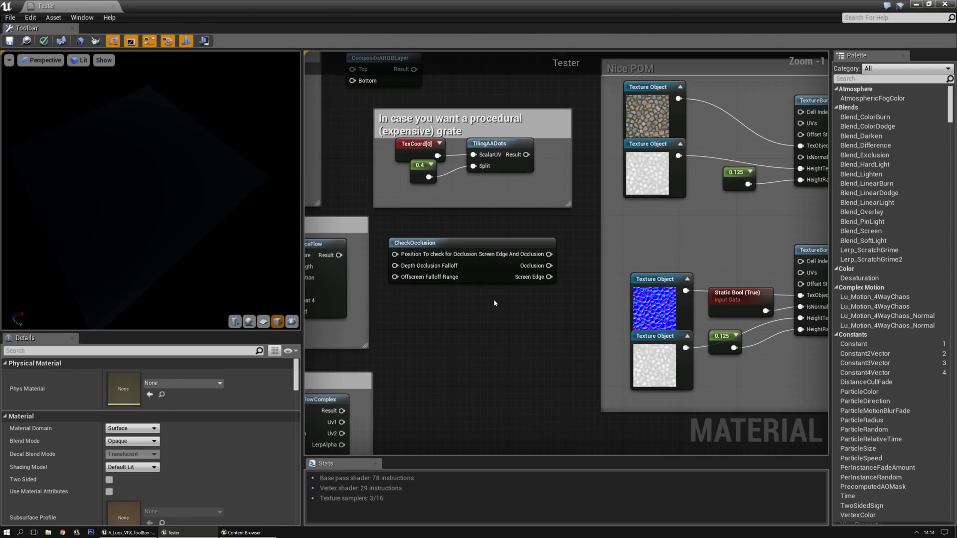
Wire the TilingAADots result into Emissive Color and enter the TilingAADots function.
scroll(down, 3)
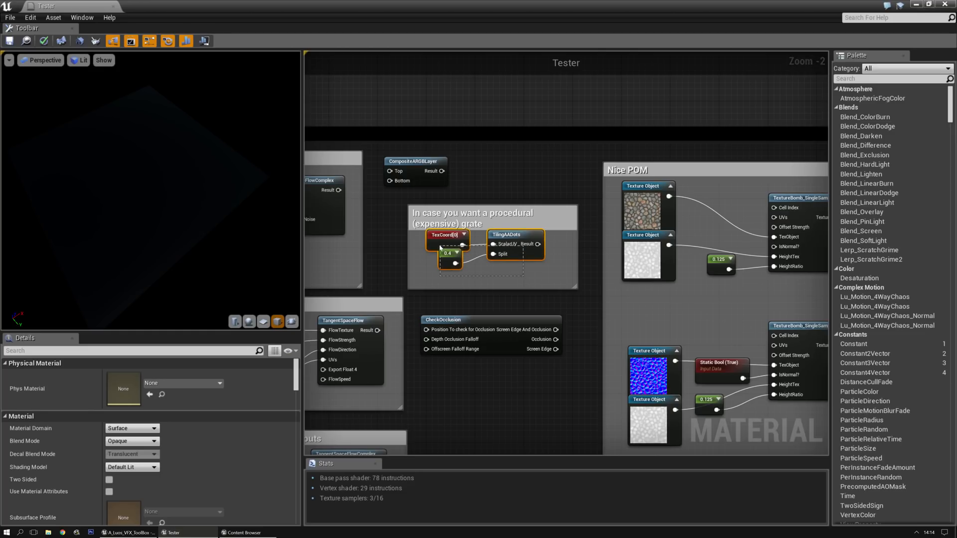
scroll(down, 3)
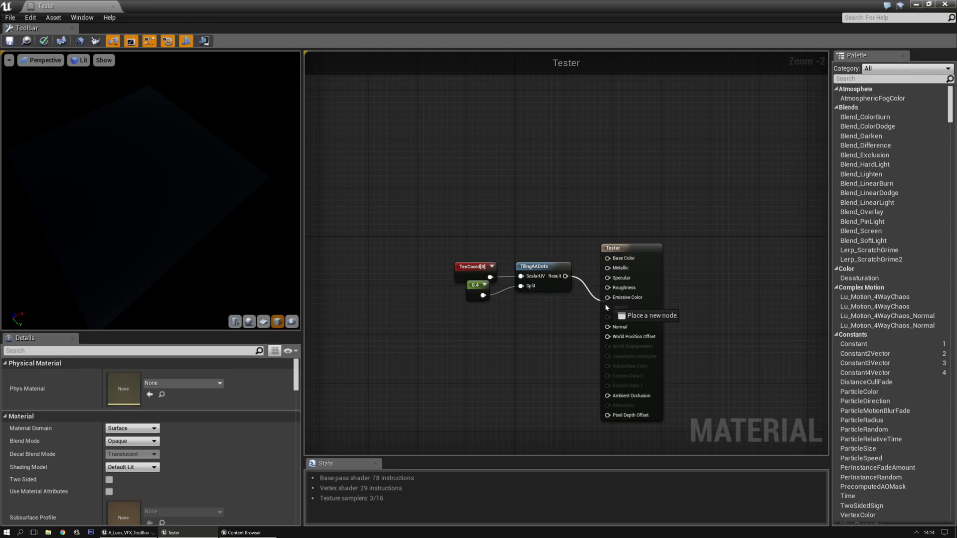
click(607, 297)
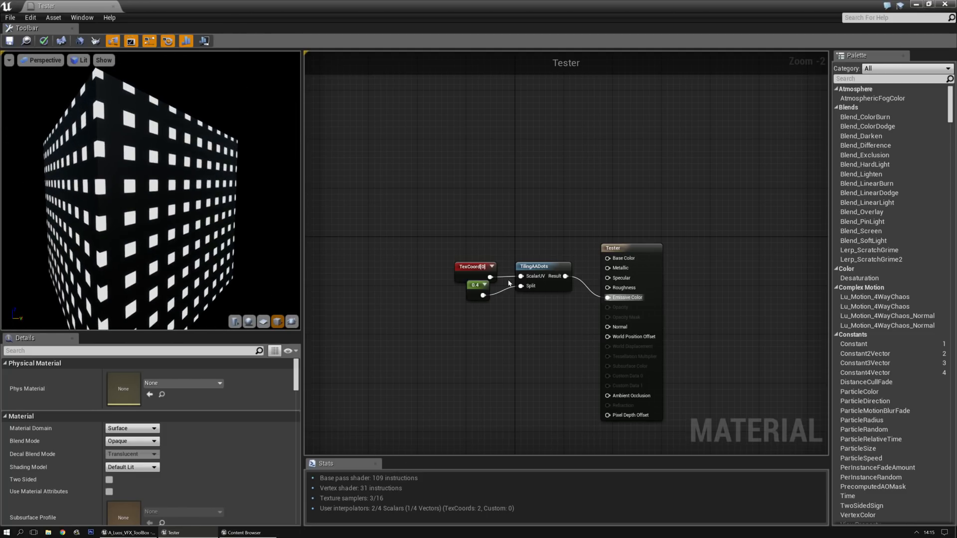
double_click(539, 266)
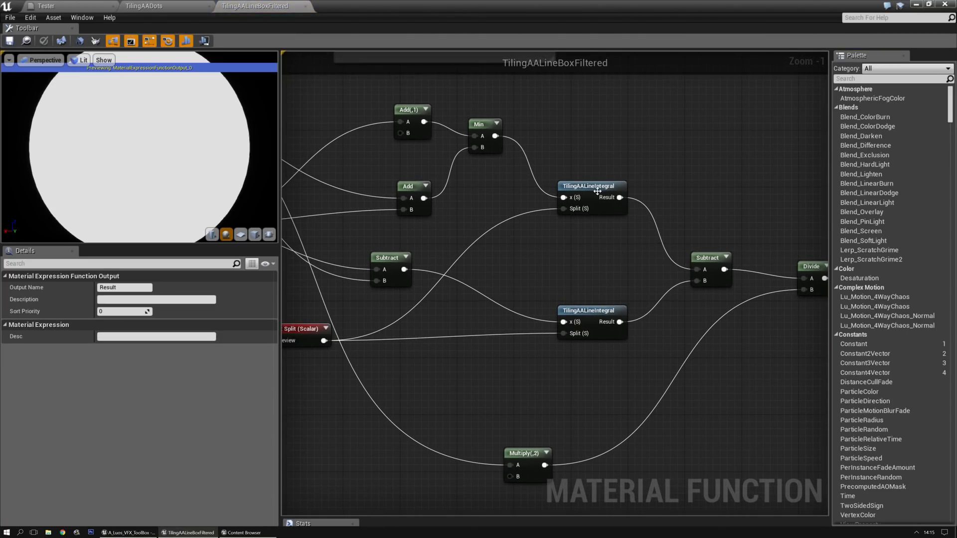
Look inside TilingAALineIntegral, then close it to head back toward the Tester material.
double_click(591, 186)
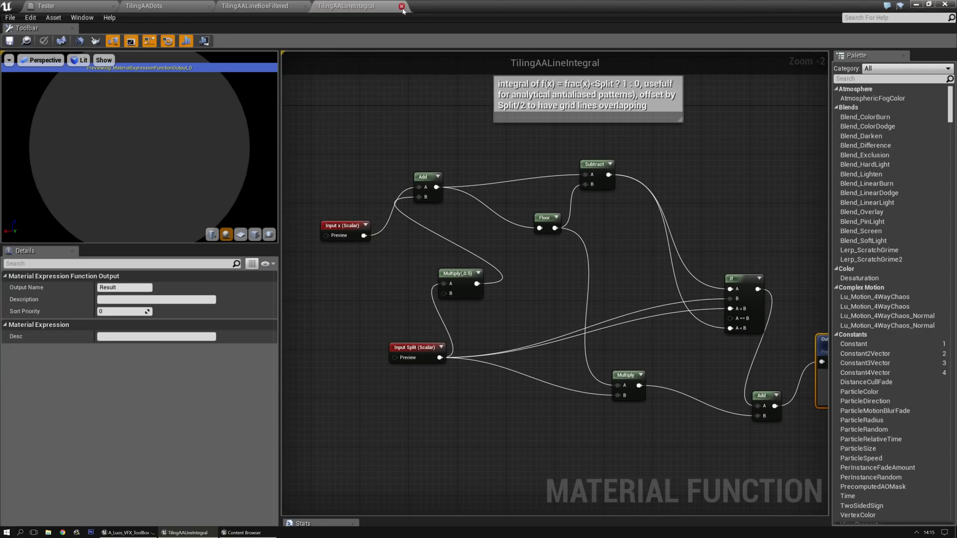
click(402, 6)
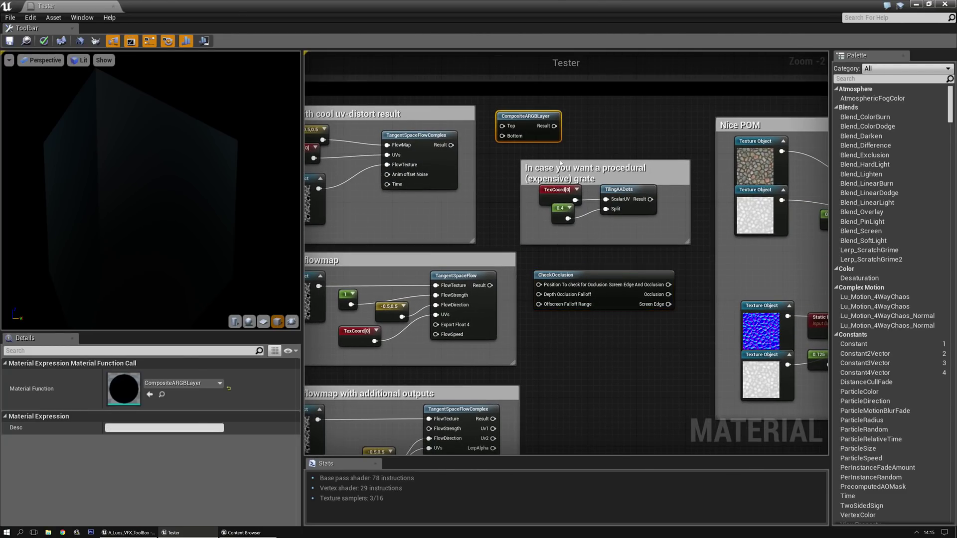
View the CompositeARGBLayer splash-over-fire setup and enter the CompositeARGBLayer function.
scroll(down, 3)
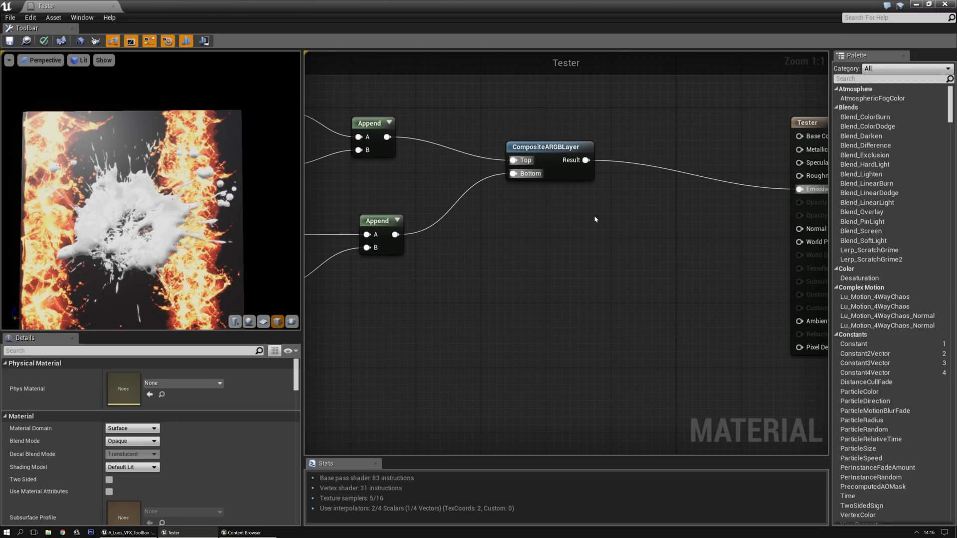
double_click(548, 147)
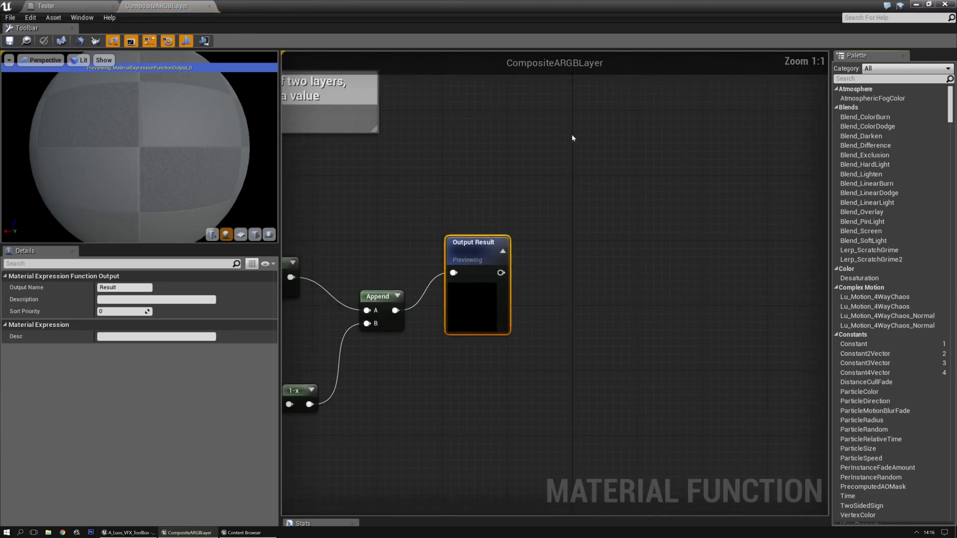
Zoom the CompositeARGBLayer graph to see its top and bottom layers masked, multiplied and appended.
scroll(down, 3)
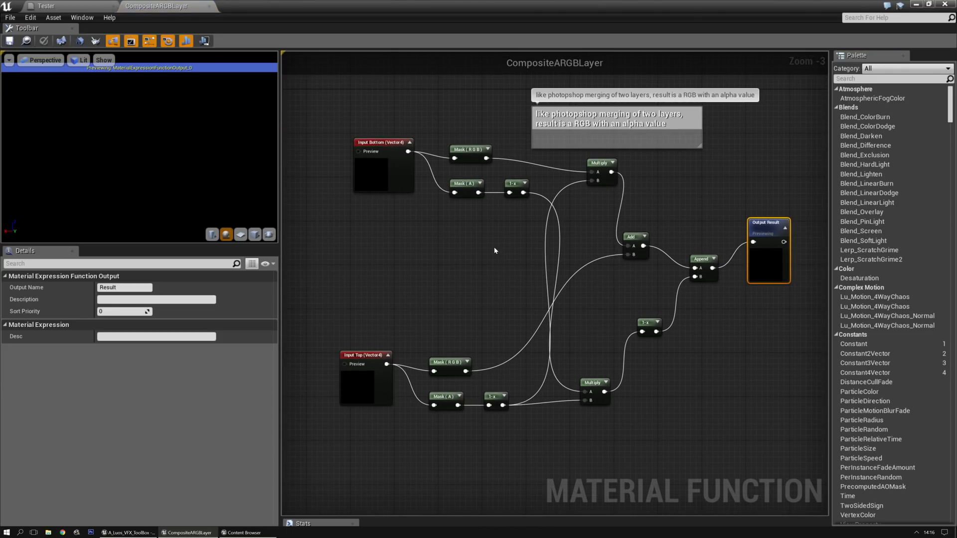
scroll(up, 3)
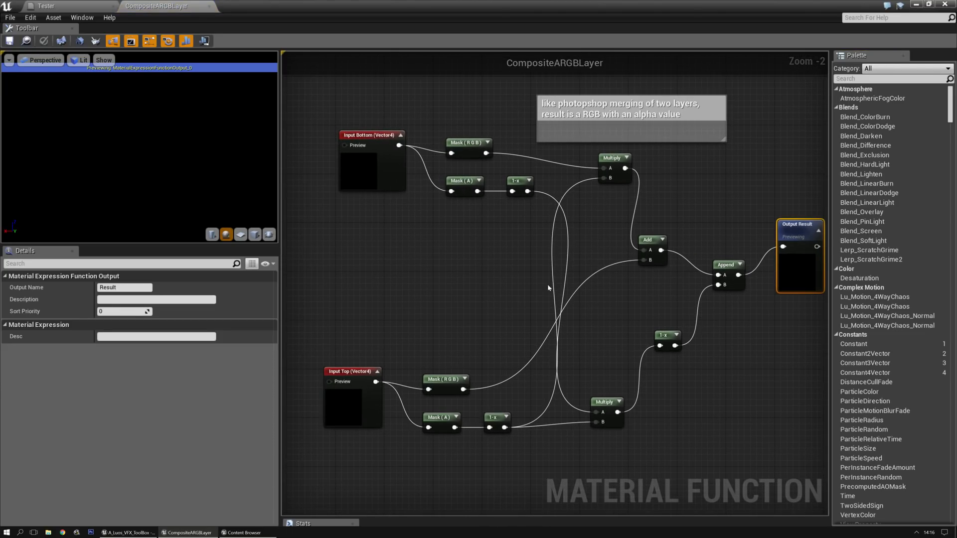
mouse_move(807, 342)
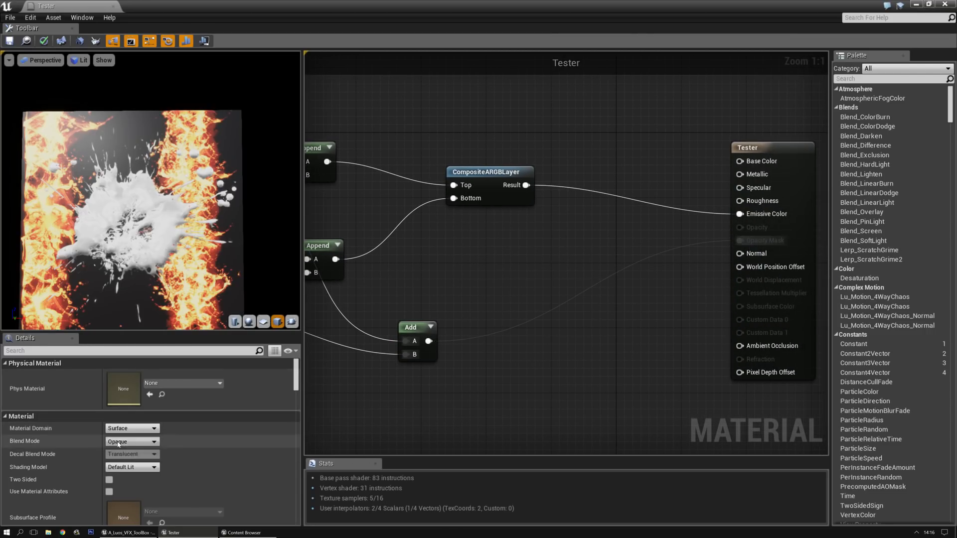
Set the Tester material's Blend Mode to Masked in the Details panel.
click(129, 442)
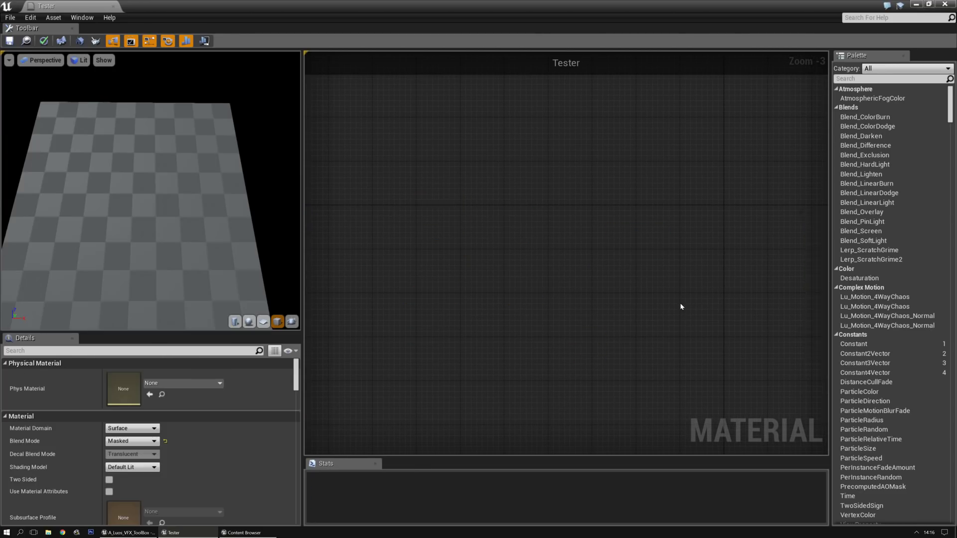
scroll(down, 3)
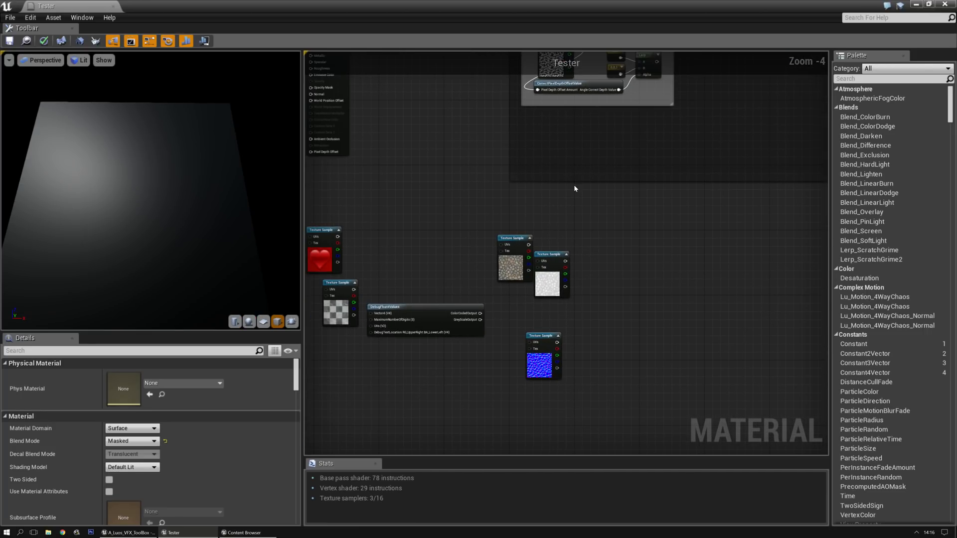
scroll(down, 3)
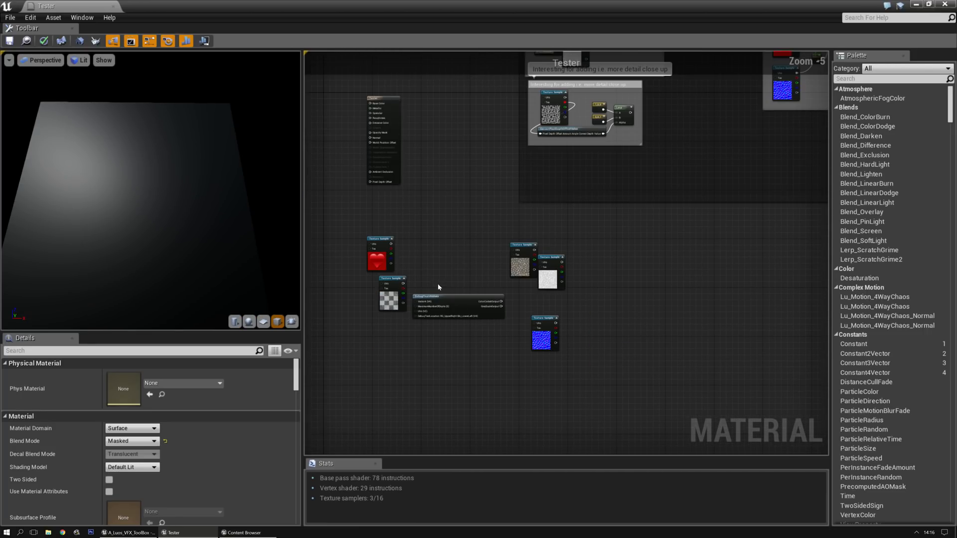